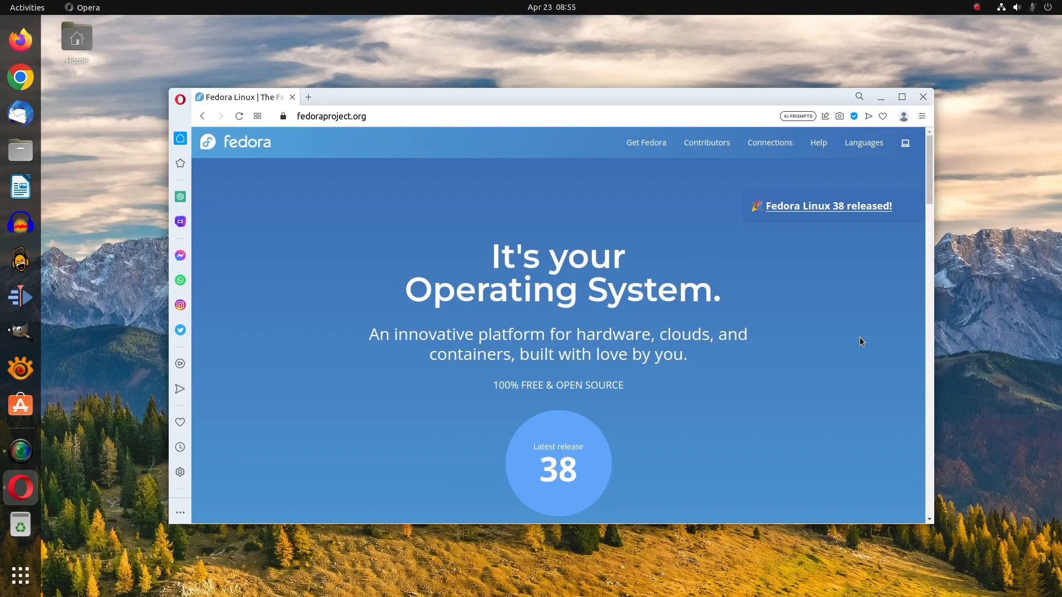
mouse_move(844, 215)
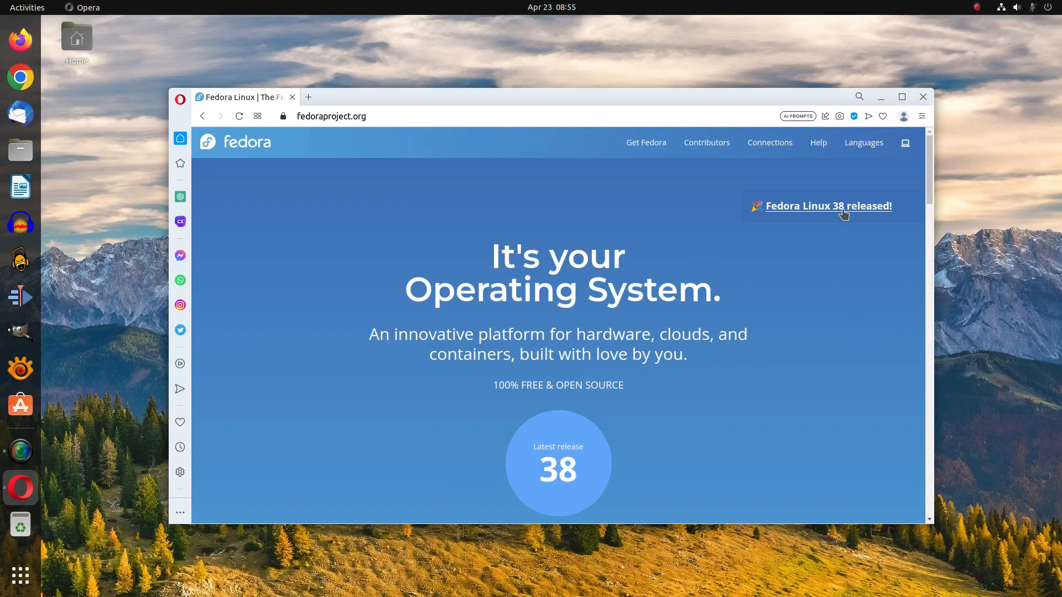
Open the 'Fedora Linux 38 released!' announcement and read down to its New Spins section
left_click(828, 205)
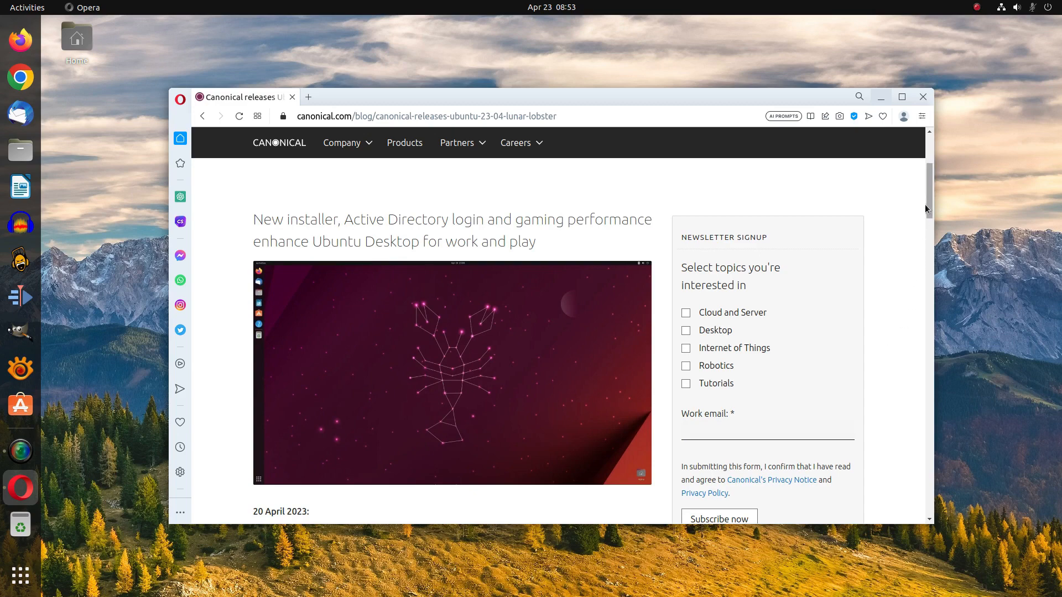
scroll("down", 3)
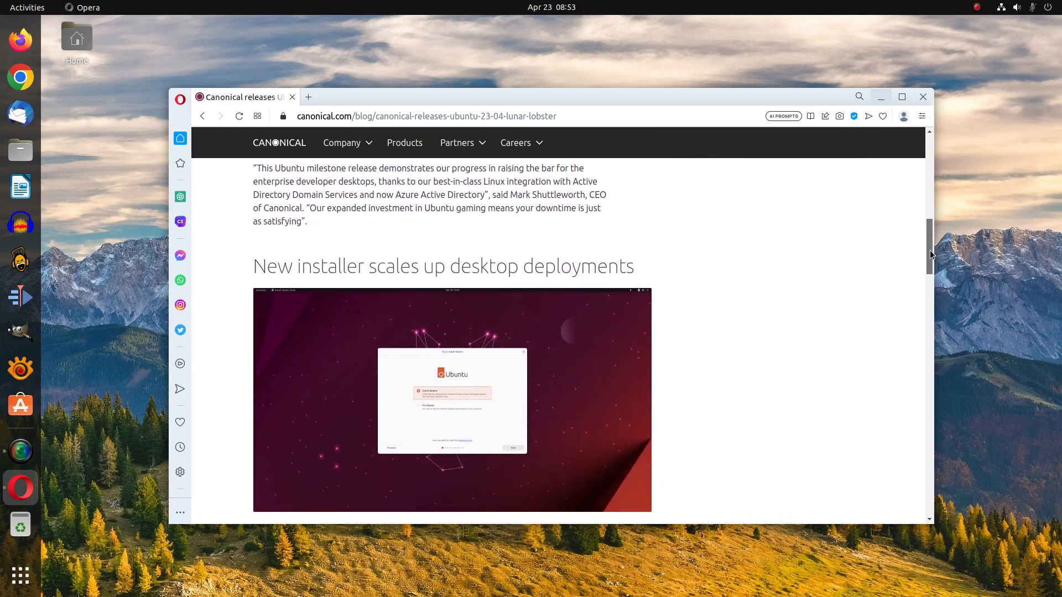
scroll("down", 3)
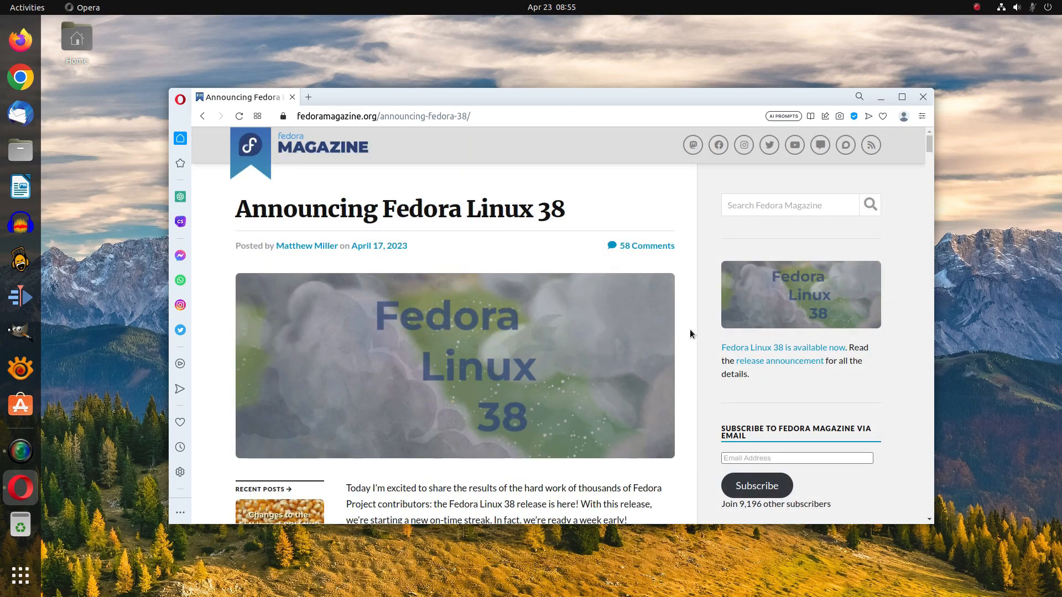
scroll("down", 3)
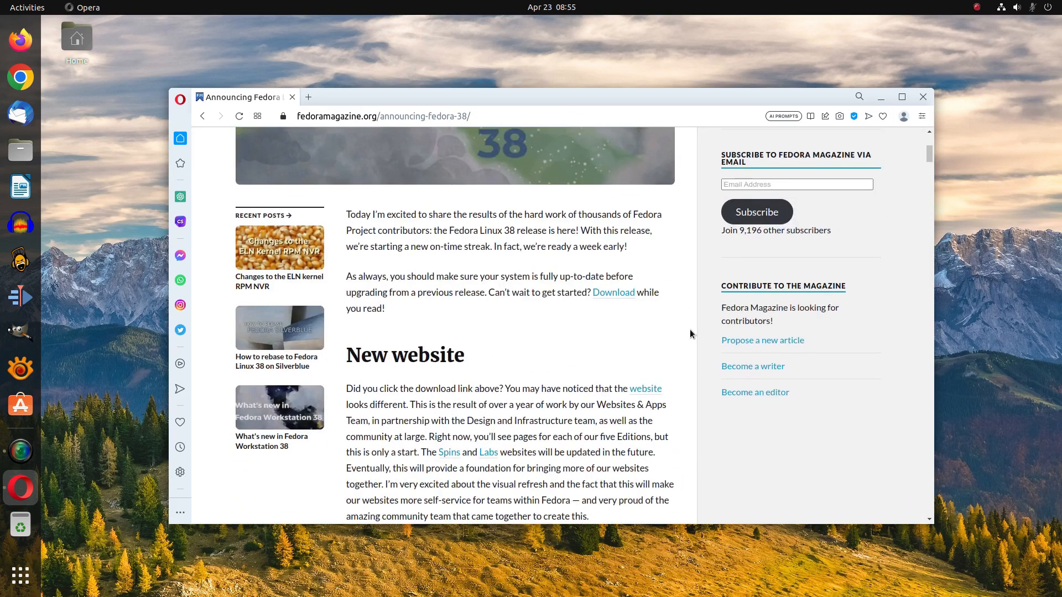
scroll("down", 3)
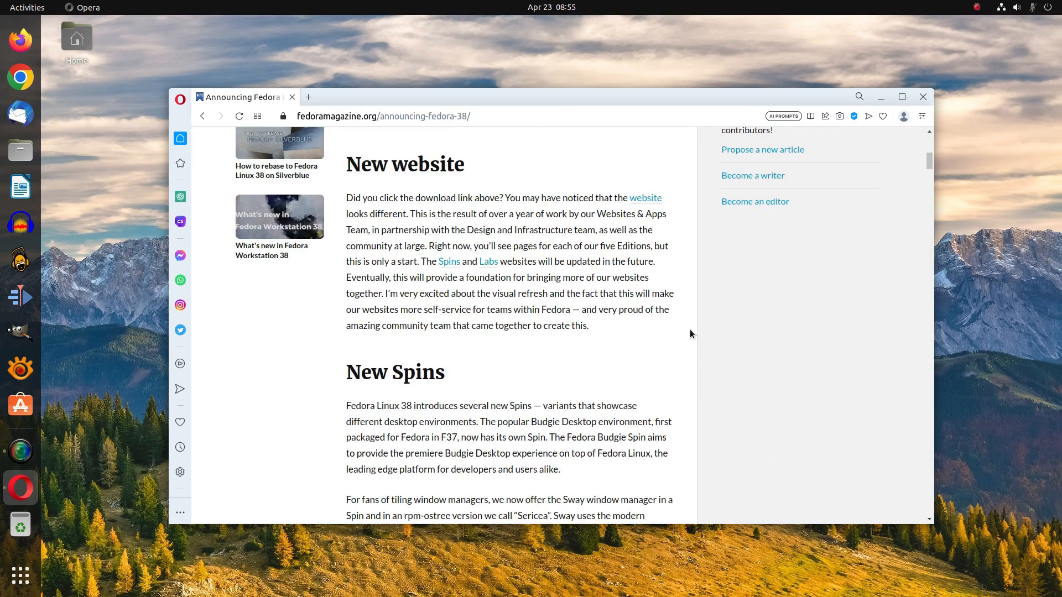
left_click(901, 96)
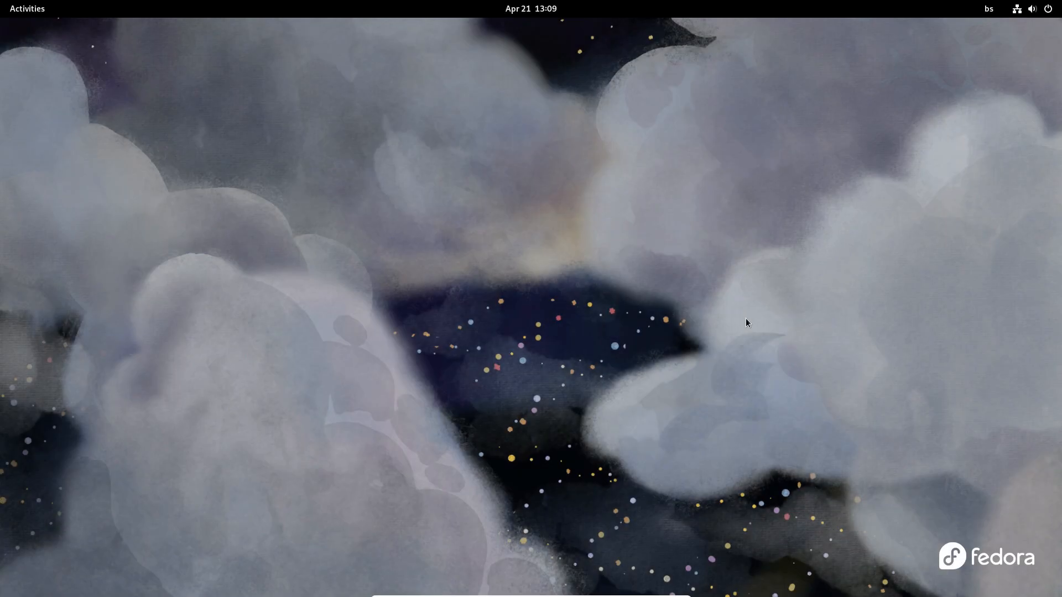
left_click(27, 8)
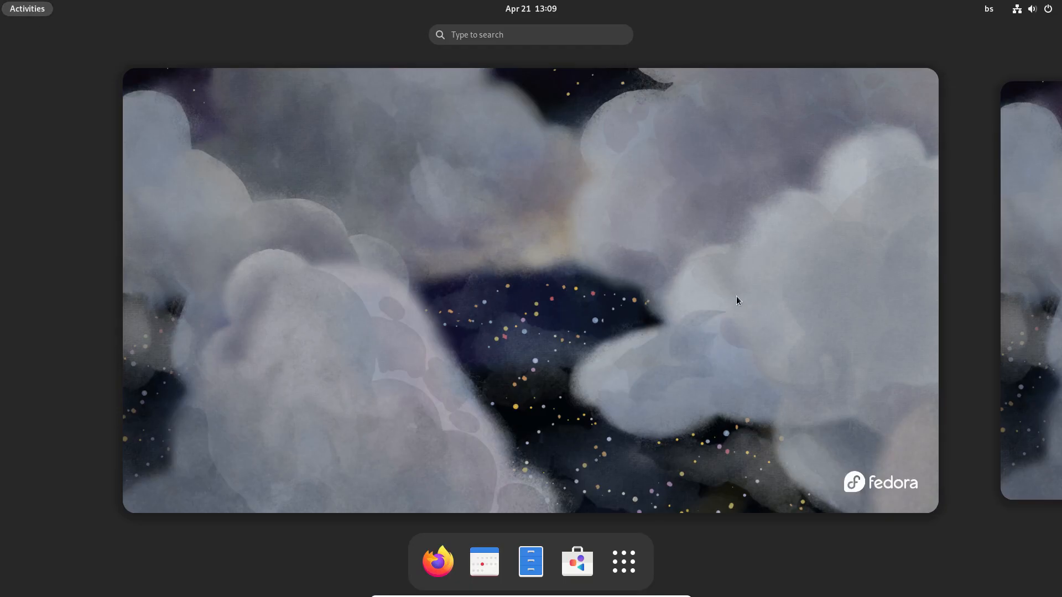
left_click(531, 35)
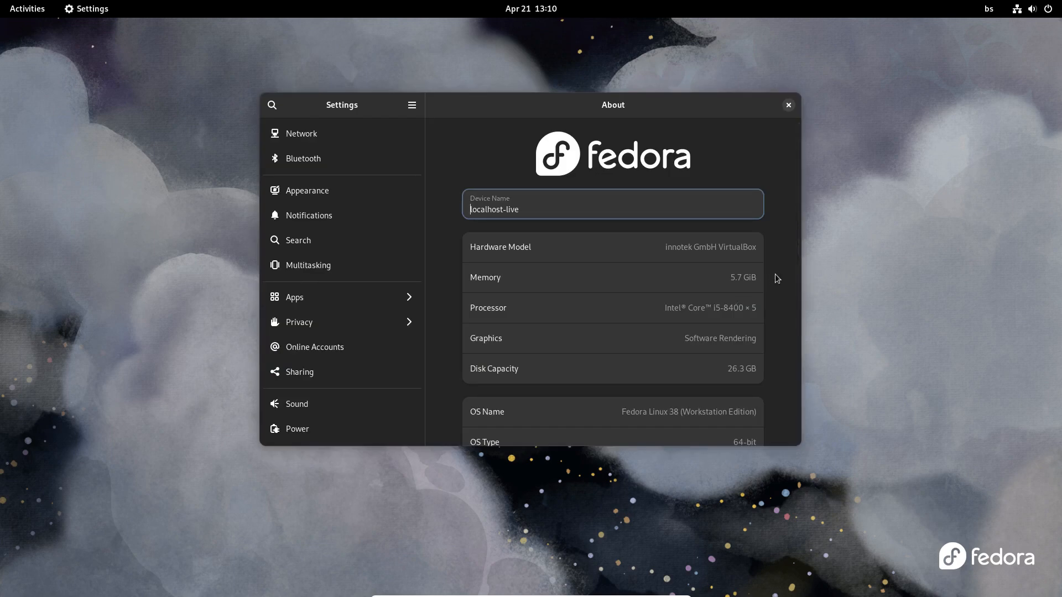
scroll("down", 3)
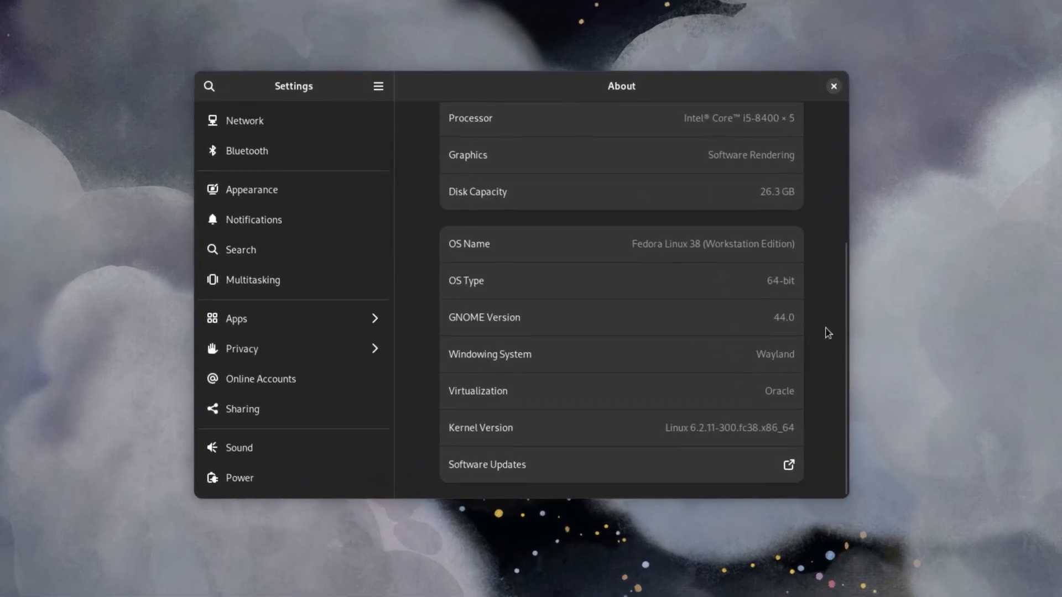
left_click(833, 86)
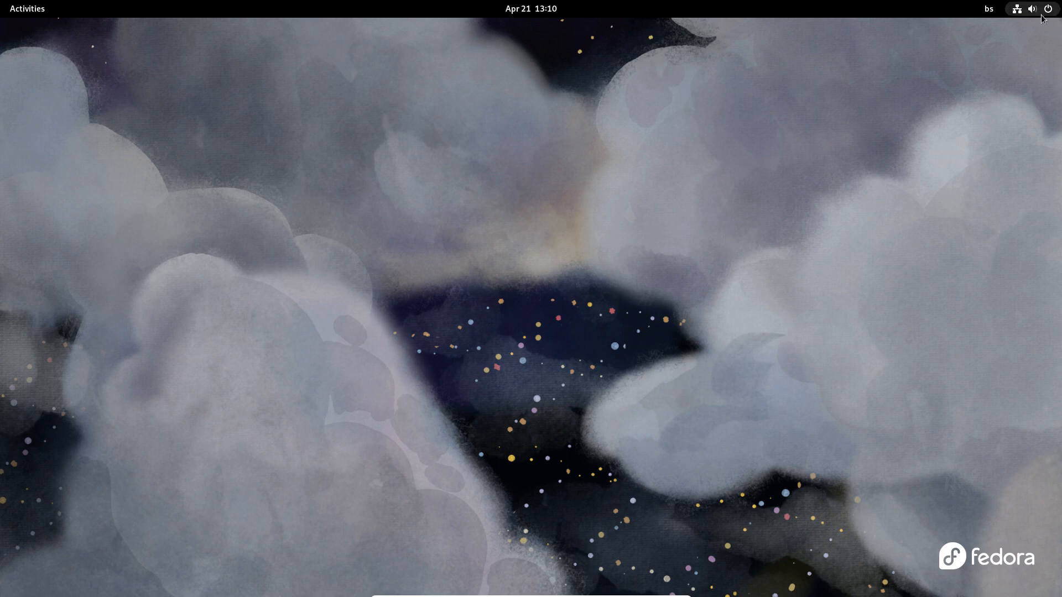
Launch the Settings app from the gear icon in the top-bar quick settings panel
left_click(1033, 9)
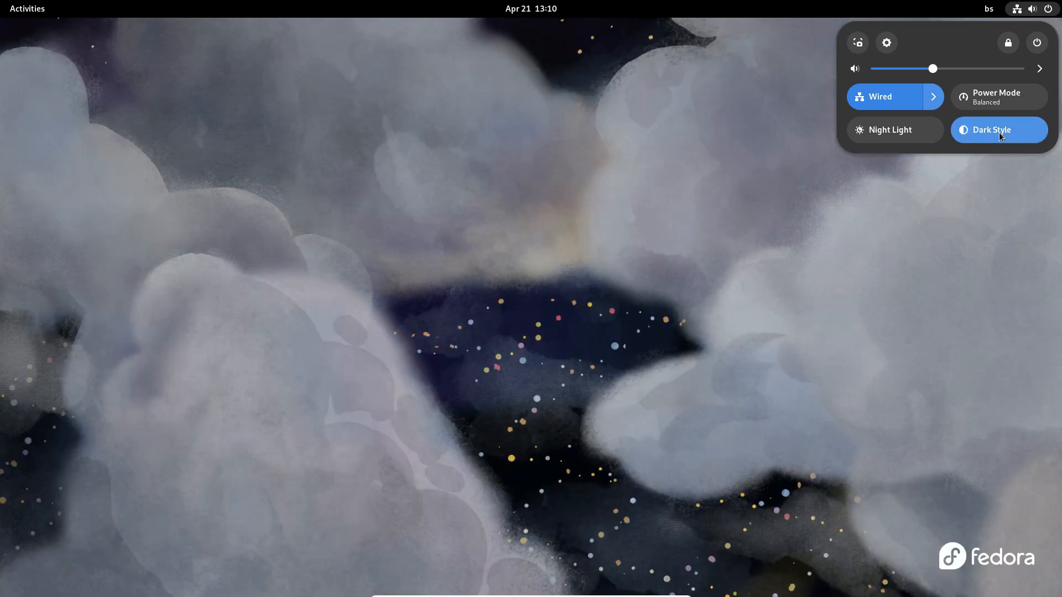
left_click(1036, 42)
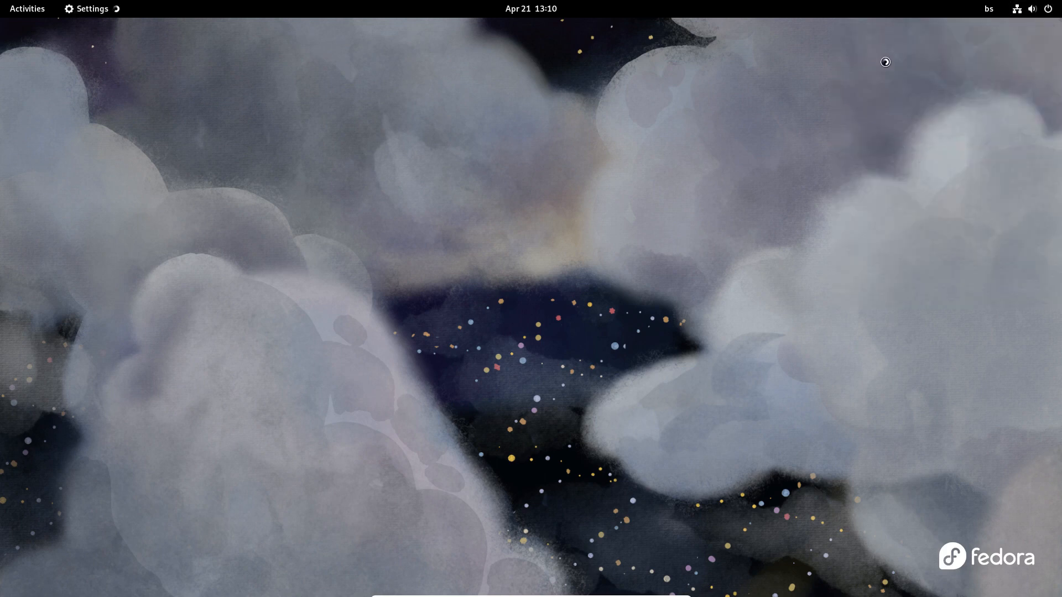
Show Settings' Appearance page and browse the Dark style and background thumbnails
left_click(86, 8)
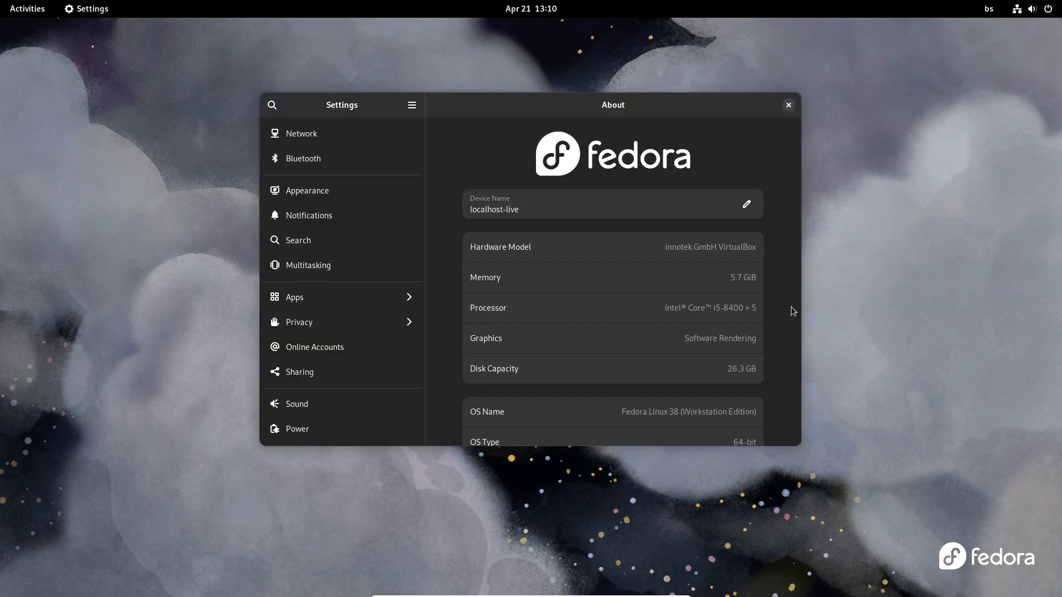
left_click(307, 190)
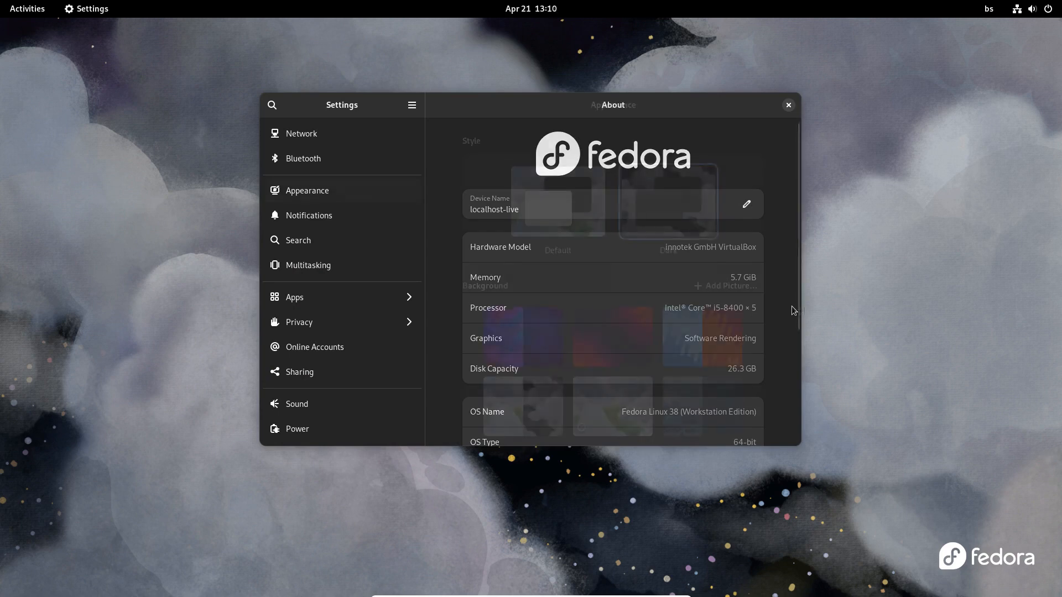
left_click(307, 190)
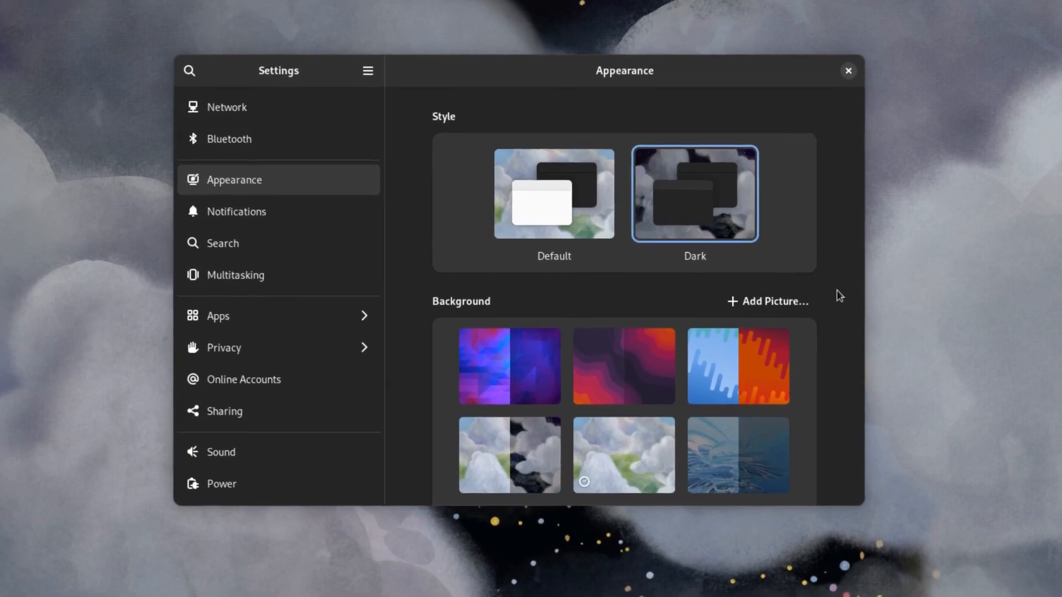
scroll("down", 3)
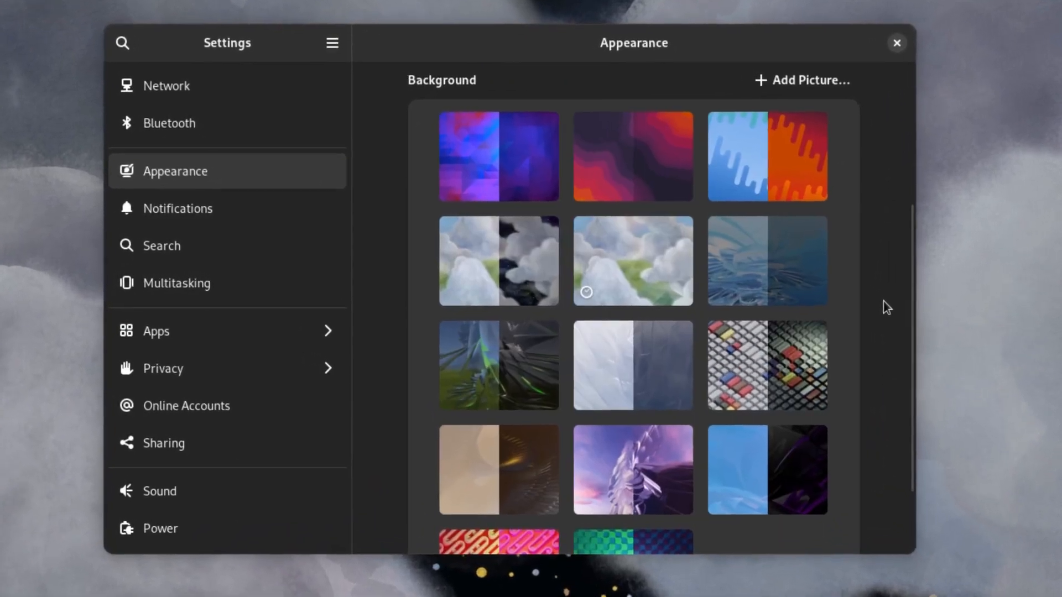
scroll("down", 3)
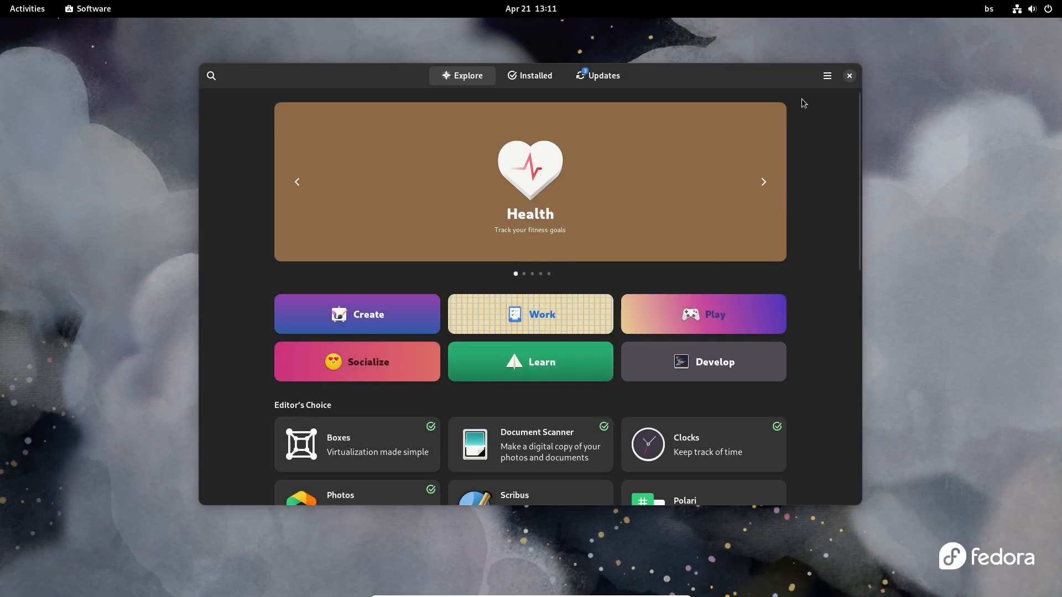
left_click(826, 75)
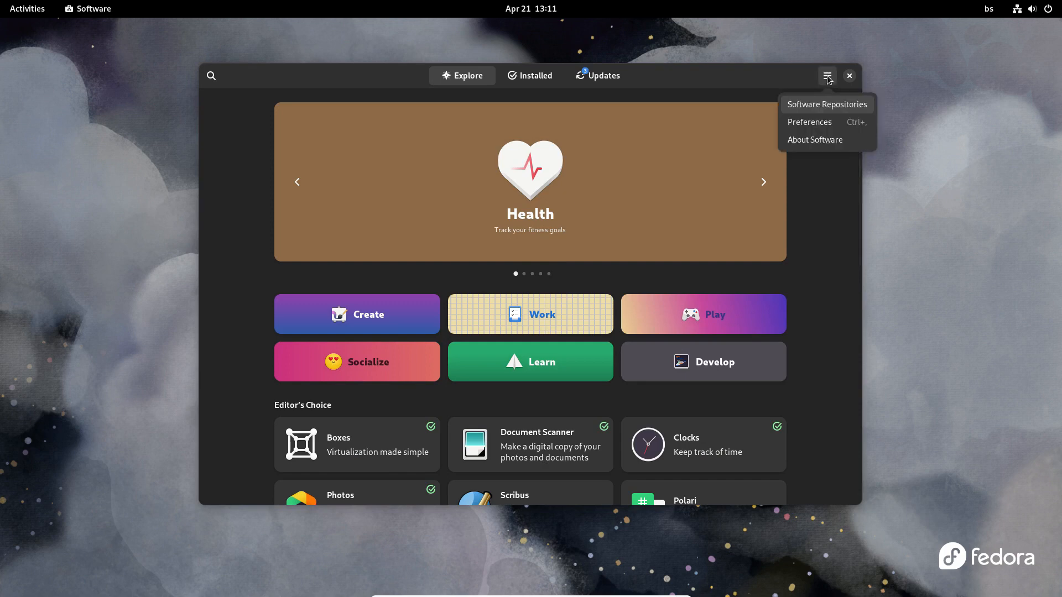
left_click(826, 105)
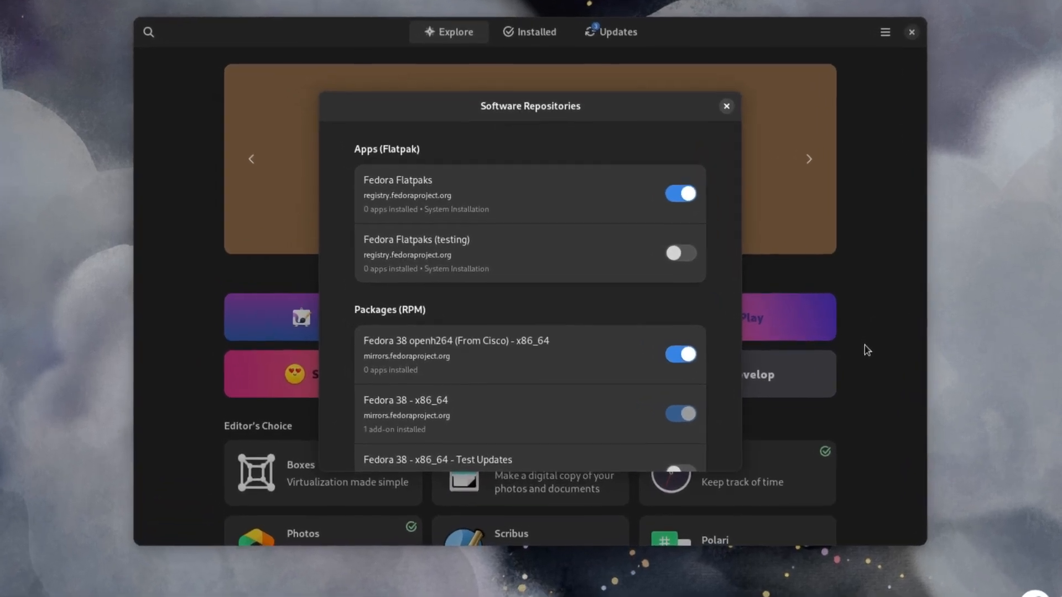
scroll("down", 3)
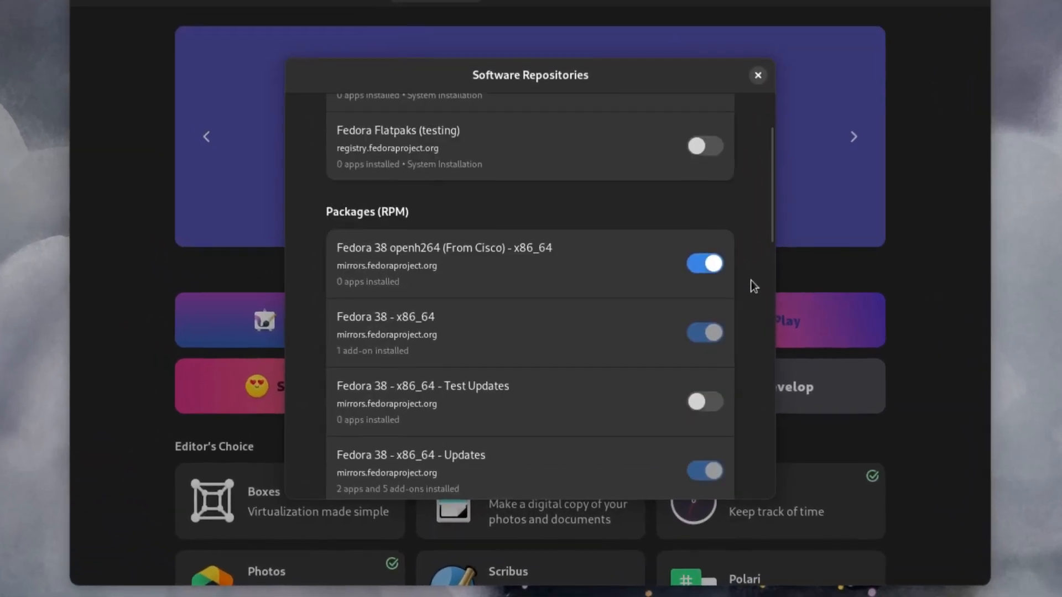
scroll("down", 3)
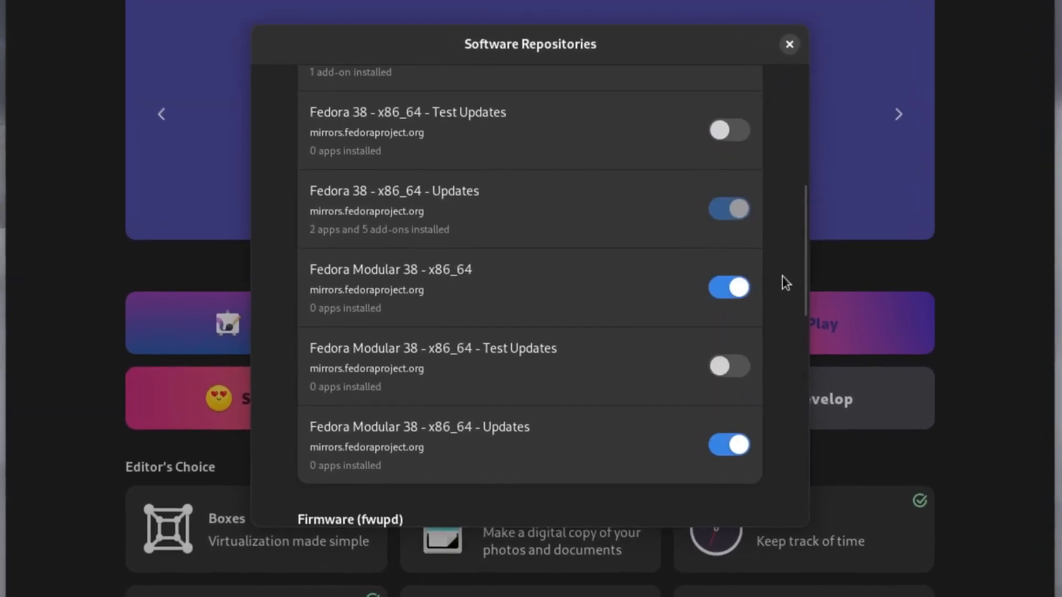
scroll("down", 3)
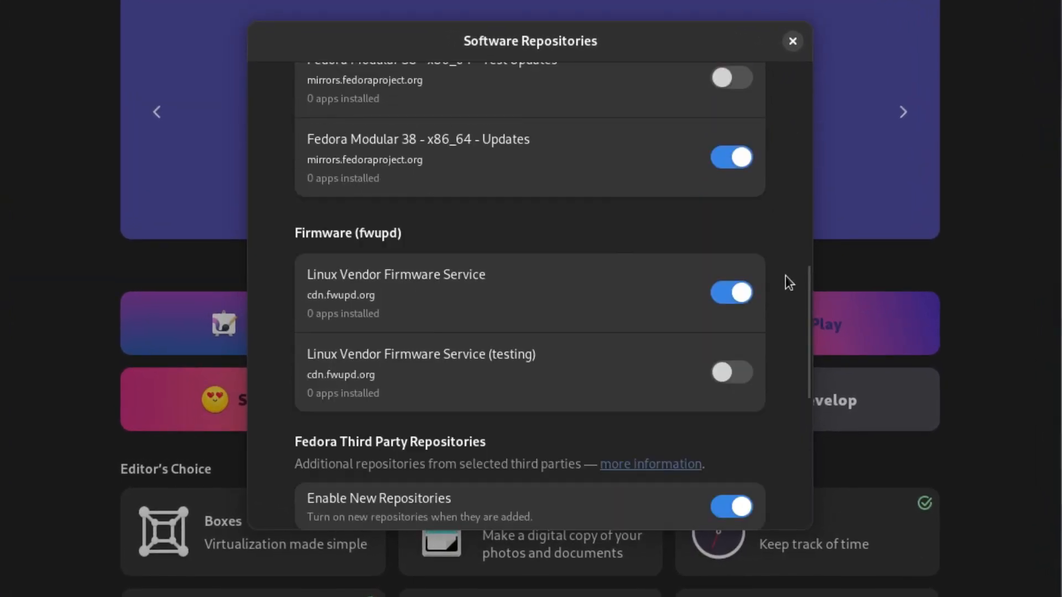
scroll("down", 3)
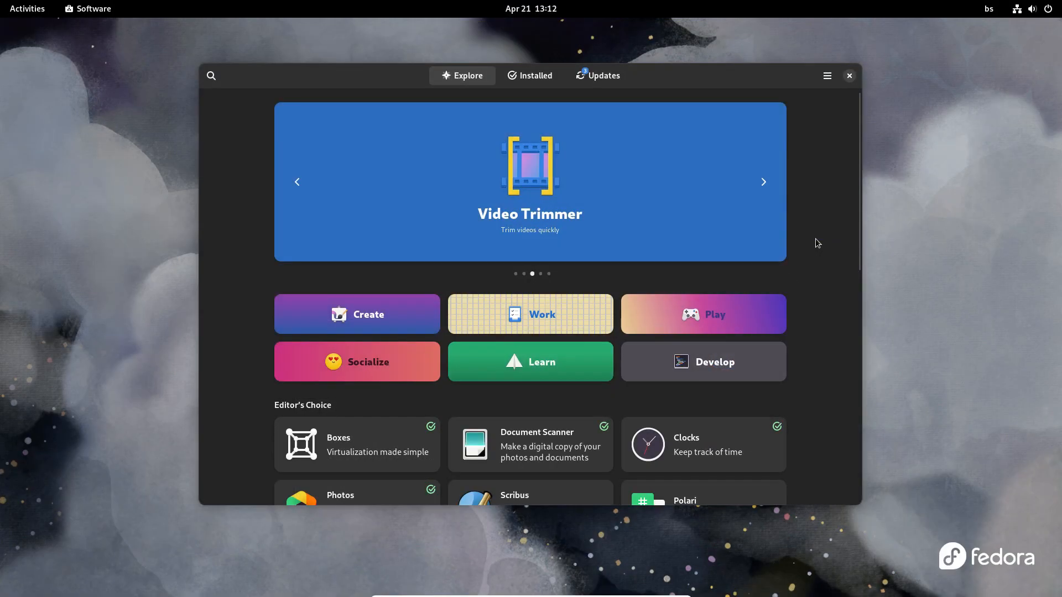
Search 'shotc', view Shotcut's details, return to Explore and close Software
left_click(212, 75)
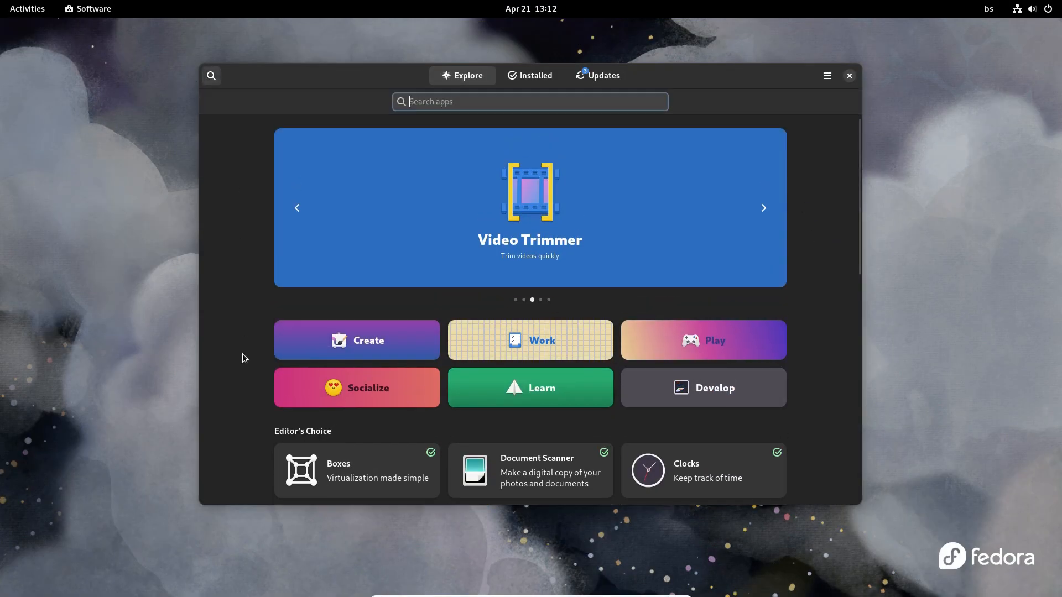
type("shotcut")
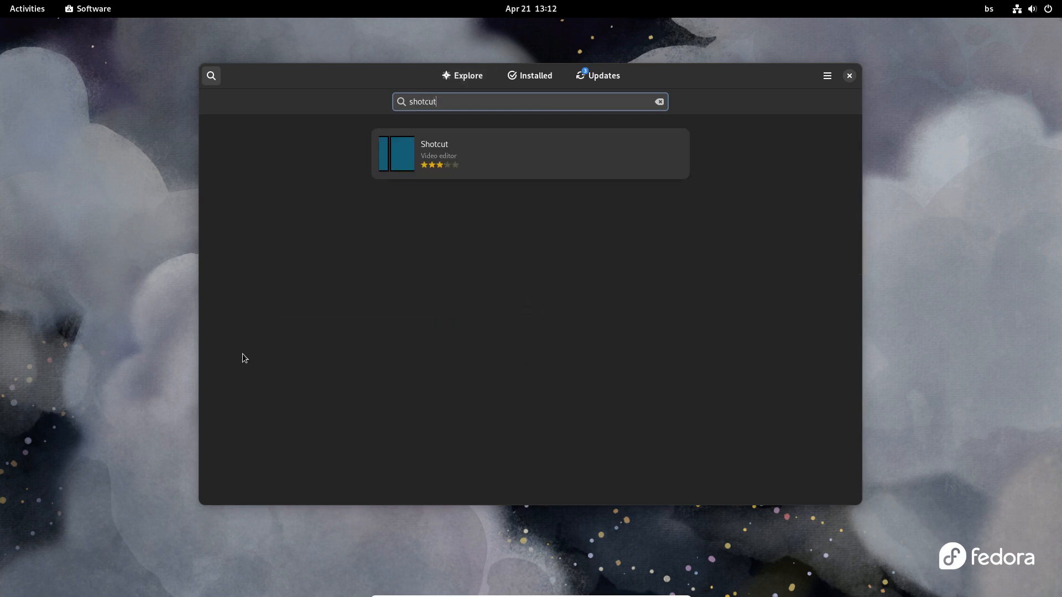
mouse_move(477, 178)
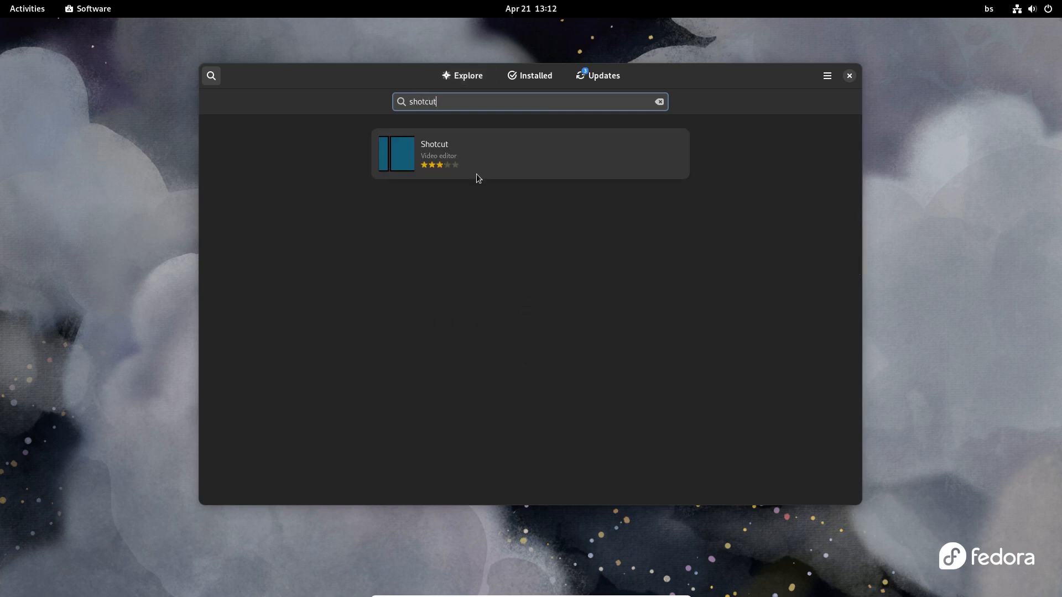
left_click(530, 154)
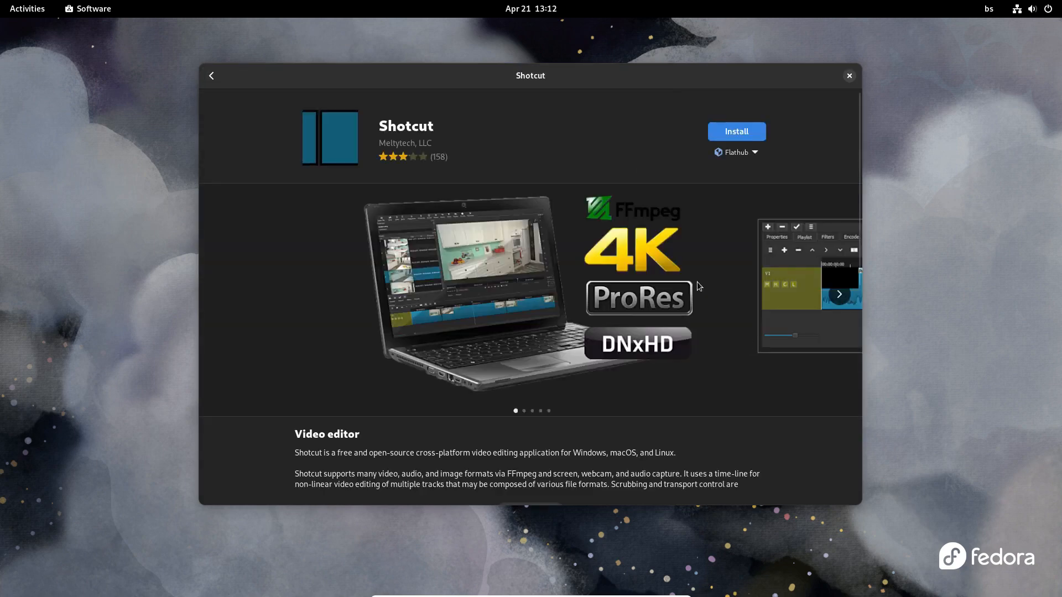
mouse_move(714, 247)
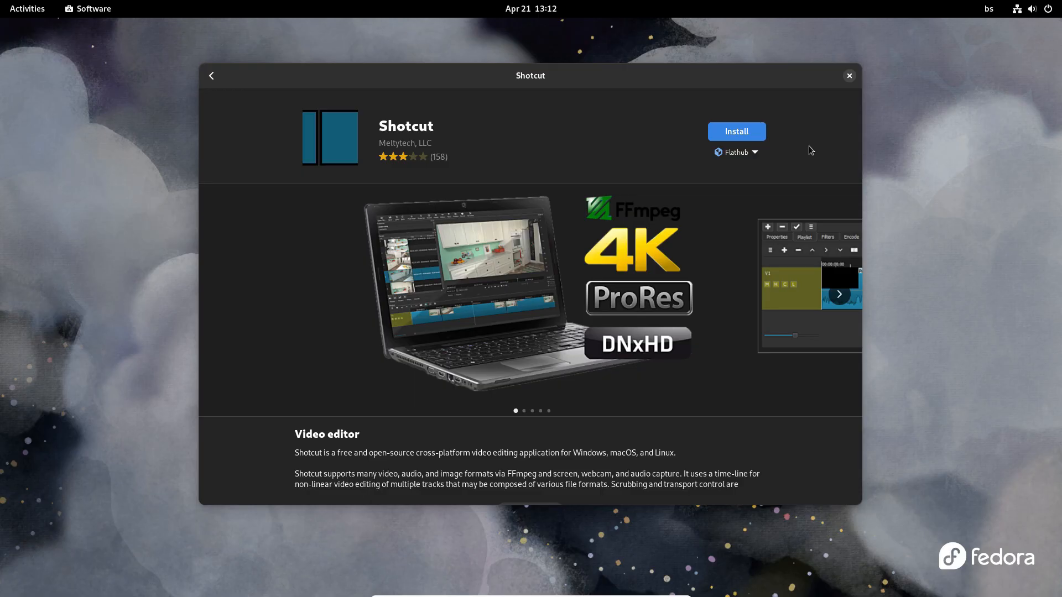
left_click(211, 76)
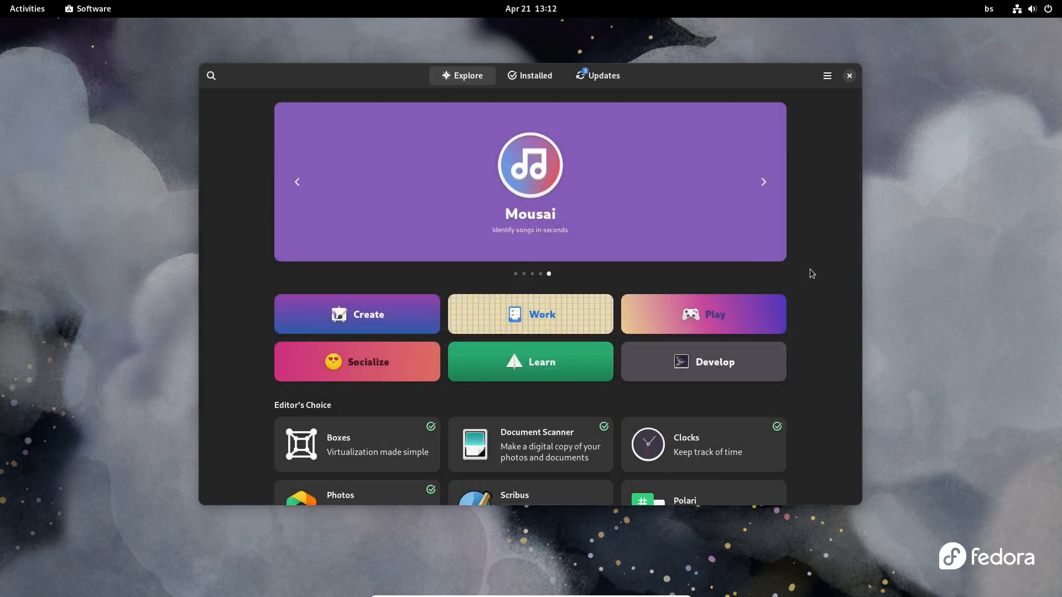
left_click(597, 75)
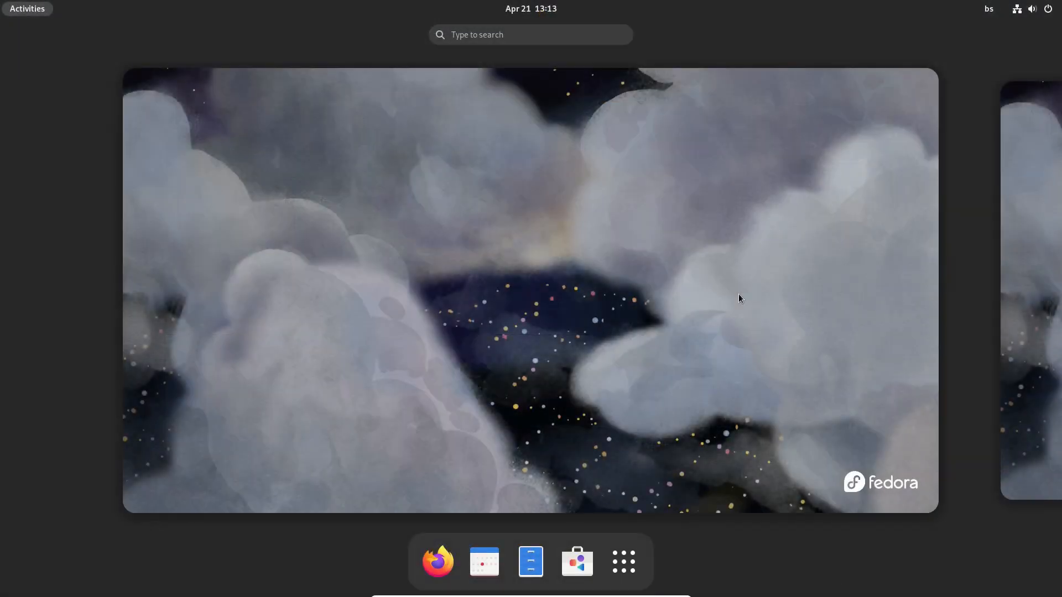
Launch LibreOffice and dismiss the About dialog showing version 7.5.2.2
left_click(621, 560)
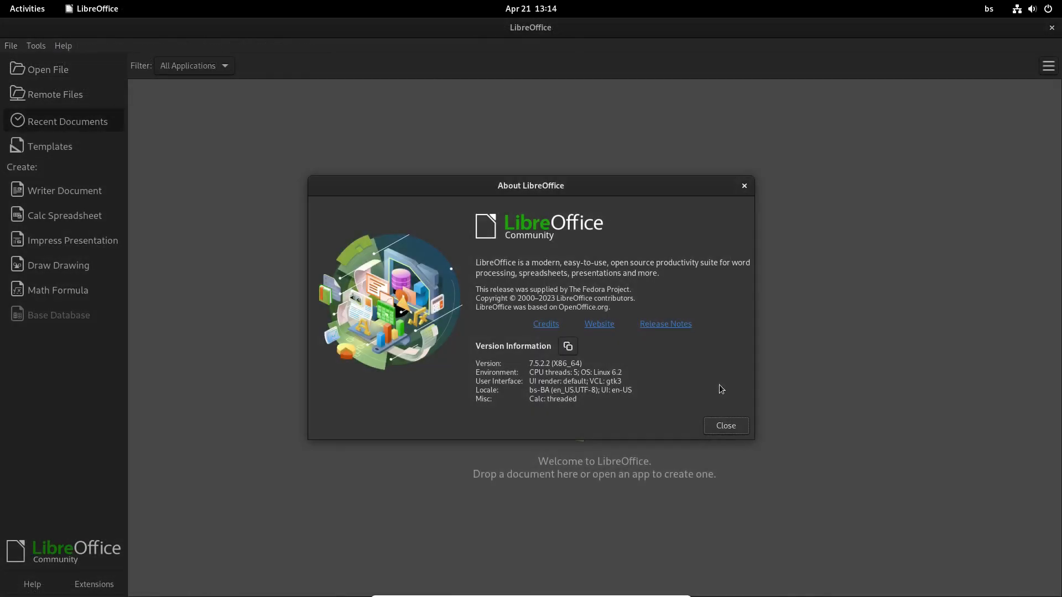
left_click(724, 425)
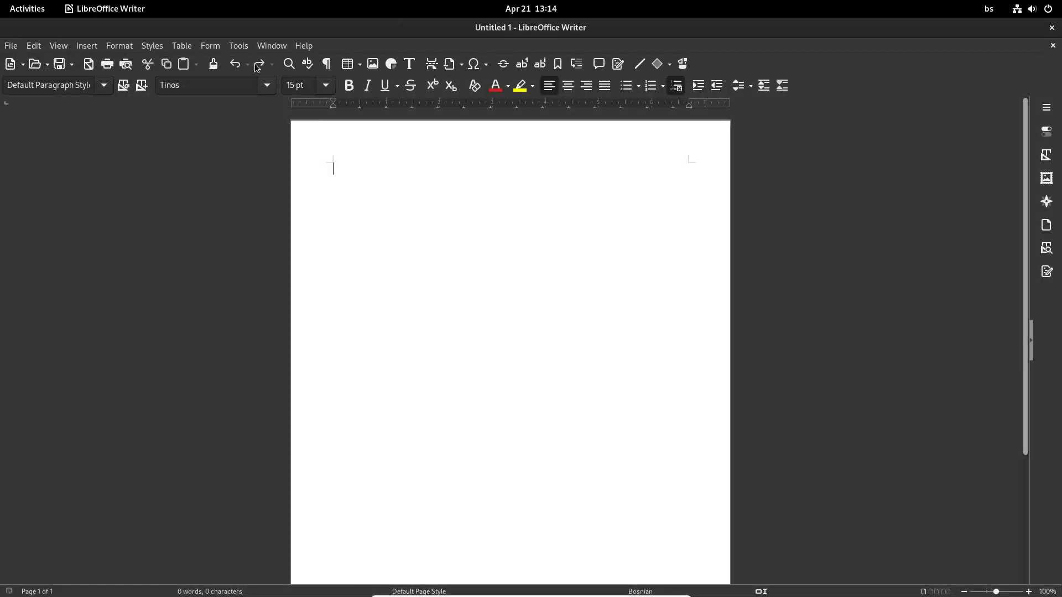
Open Writer's font name list showing typefaces like Source Code Pro and URW Gothic
left_click(266, 85)
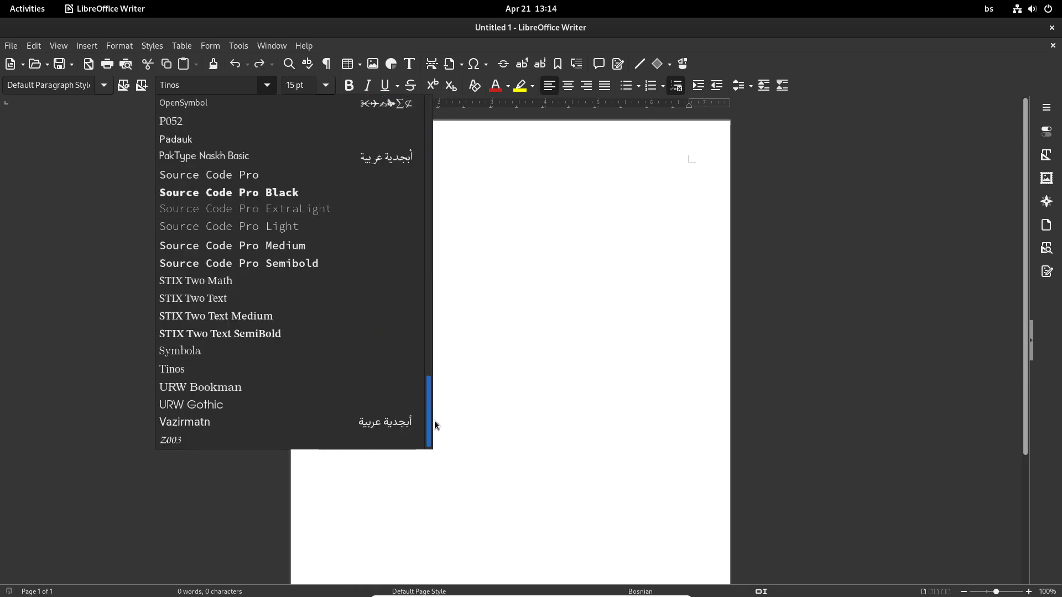
mouse_move(203, 369)
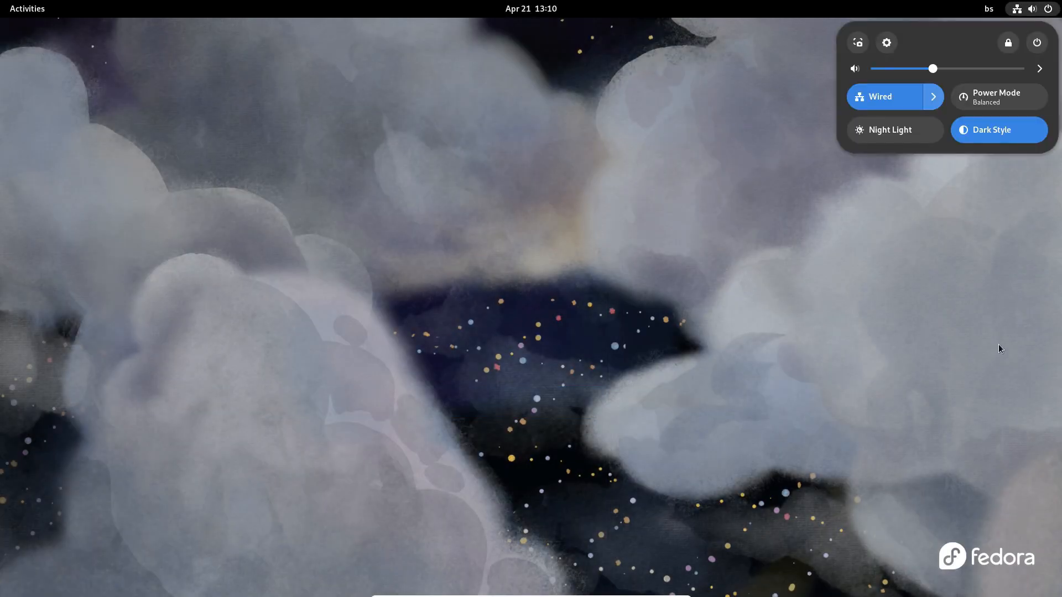
mouse_move(999, 291)
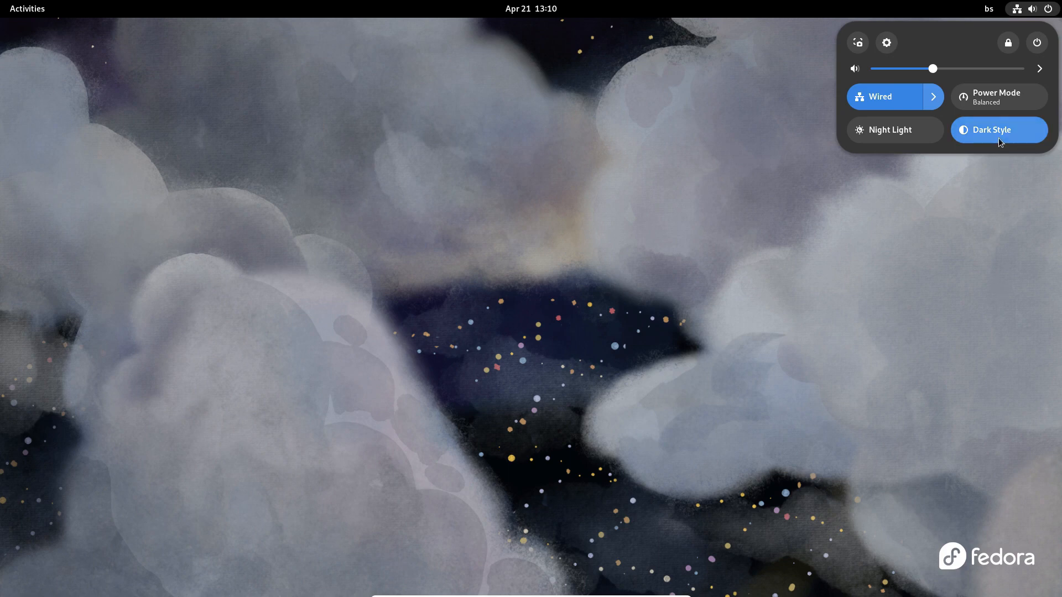
Toggle Dark Style off in the quick settings menu
left_click(998, 130)
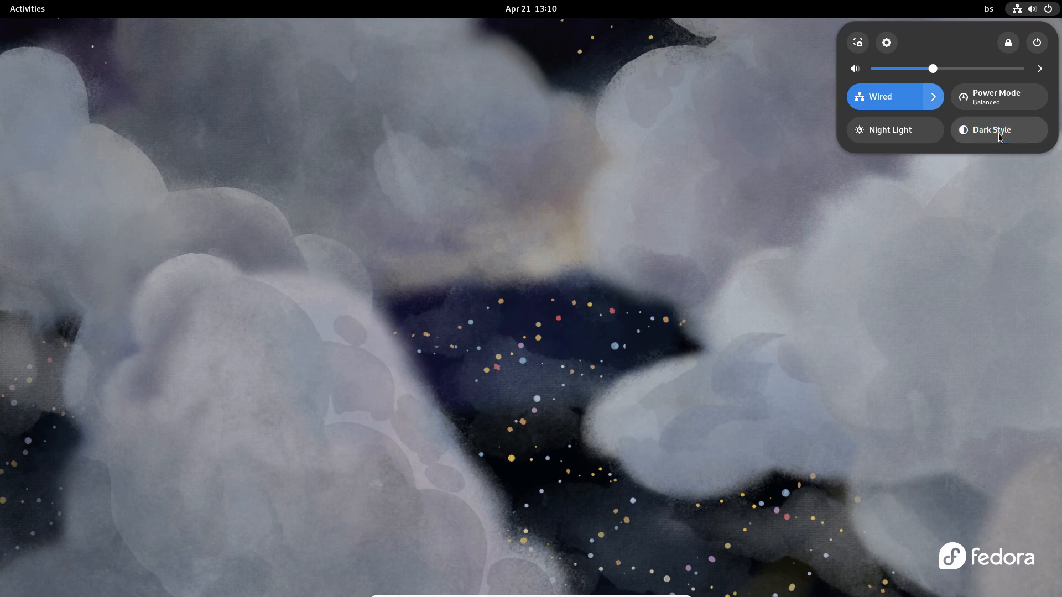
Toggle Dark Style again, then open the Home folder from the Ubuntu dock's Files icon
left_click(998, 130)
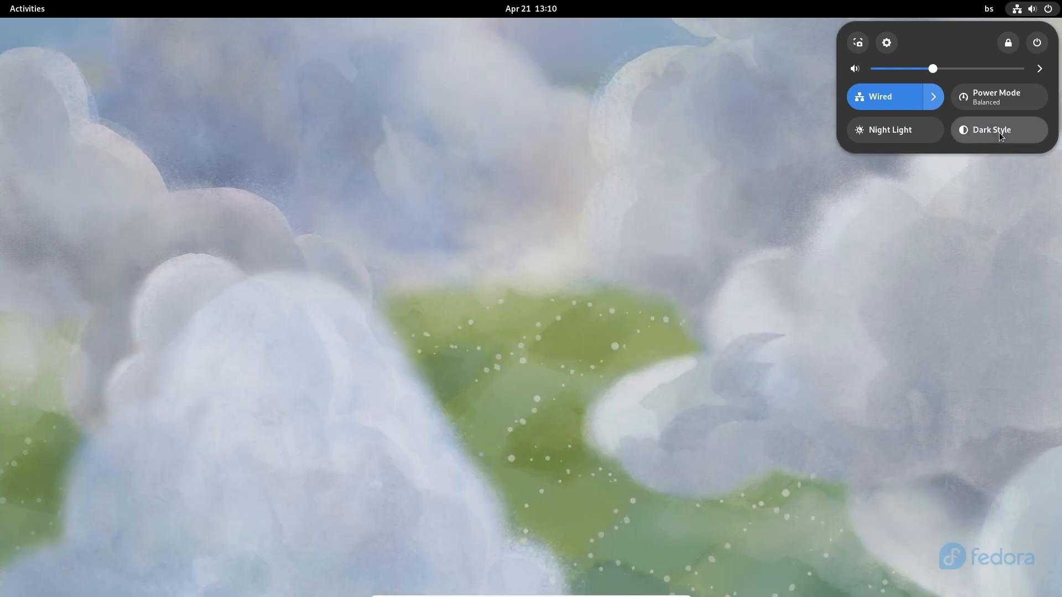
left_click(998, 130)
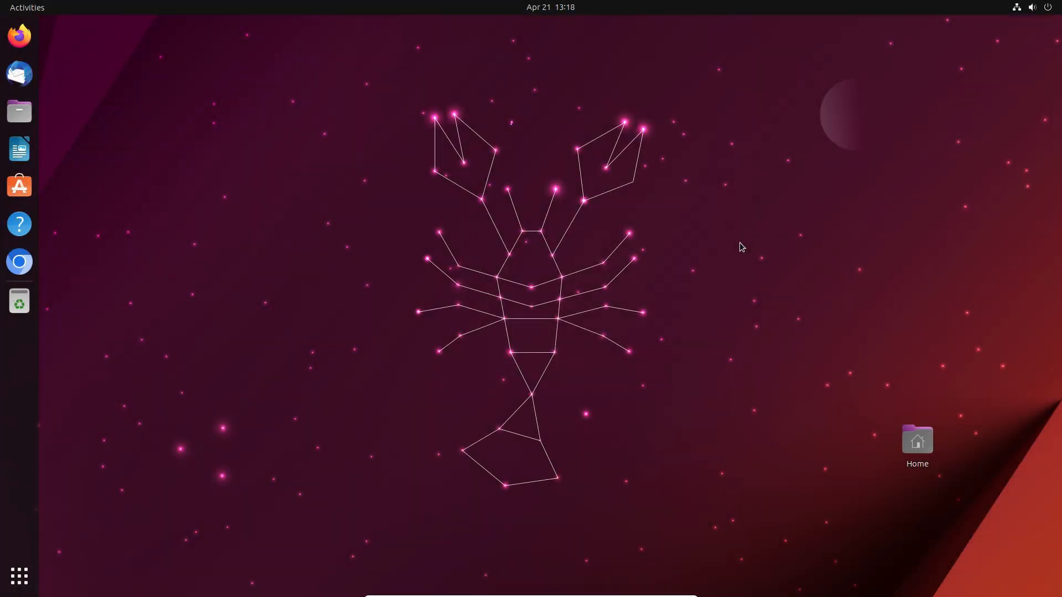
left_click(19, 577)
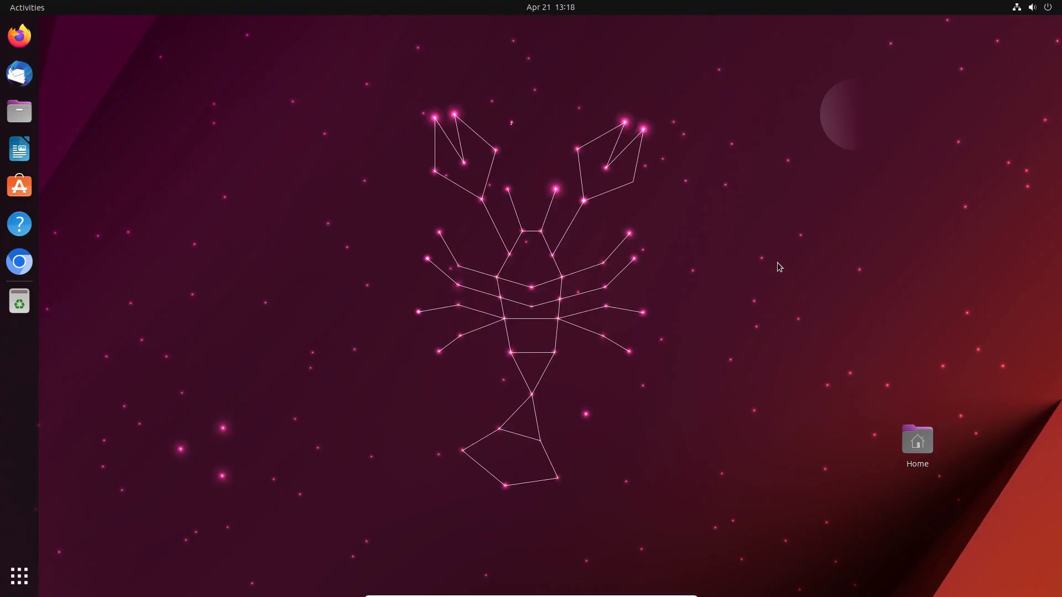
mouse_move(739, 244)
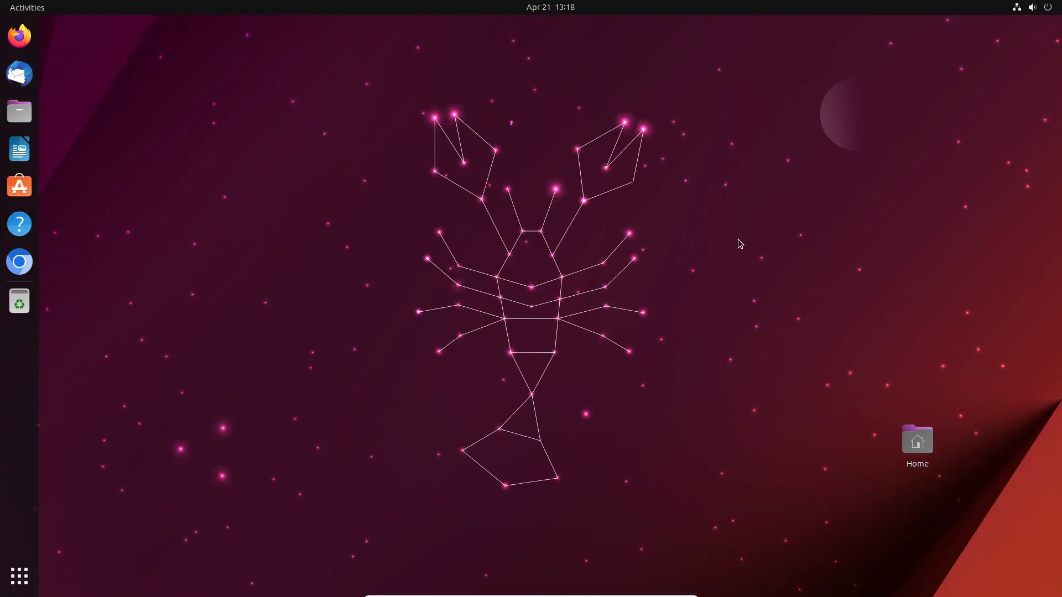
mouse_move(529, 260)
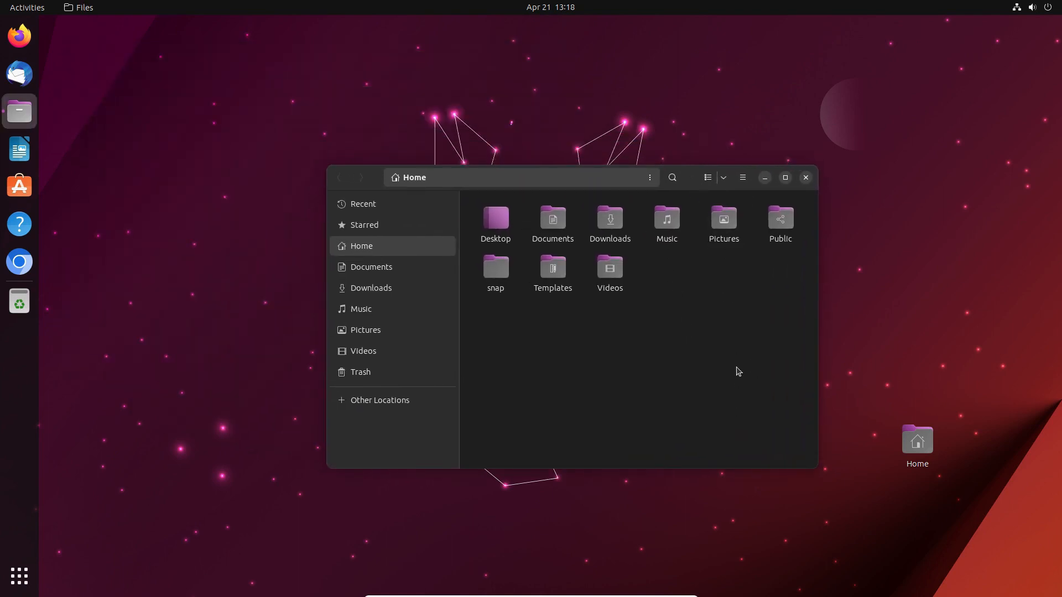
Close the Home folder window, then click the dock's Files icon again
left_click(805, 177)
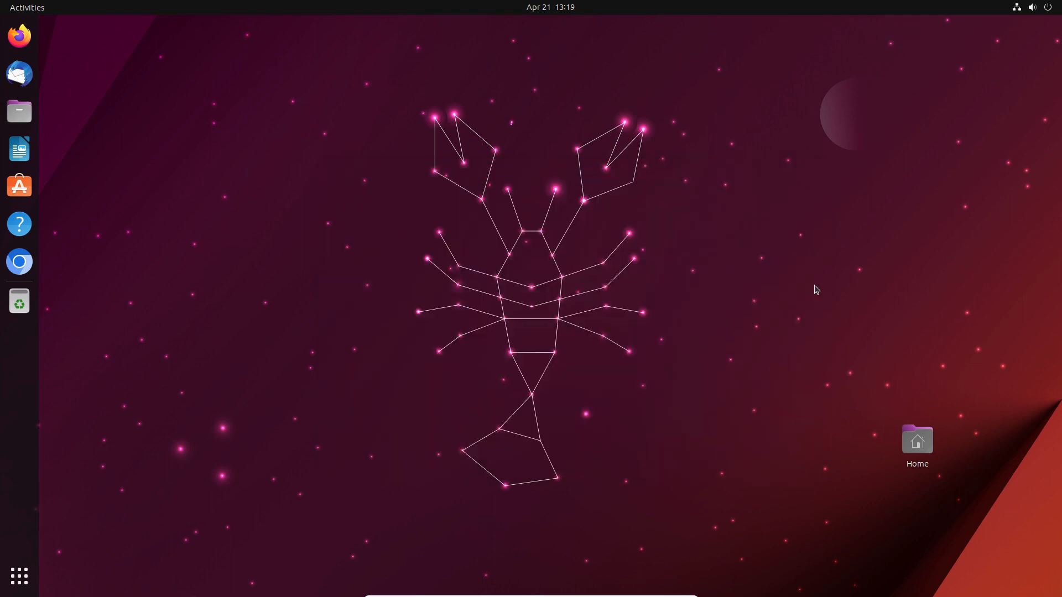
mouse_move(817, 290)
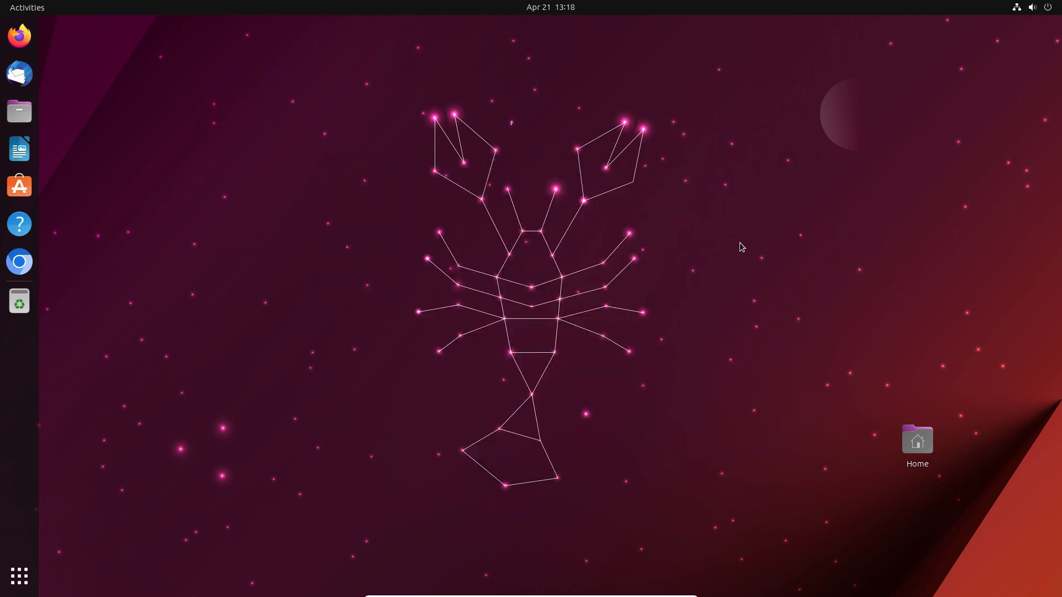
left_click(19, 576)
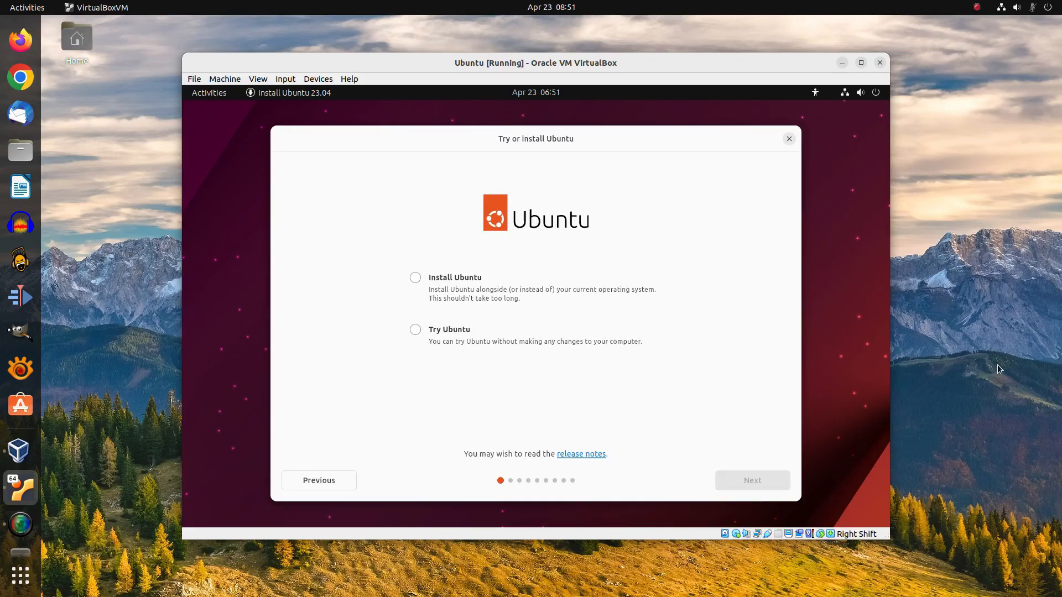
Select Install Ubuntu in the VirtualBox installer and advance to keyboard layout
left_click(415, 277)
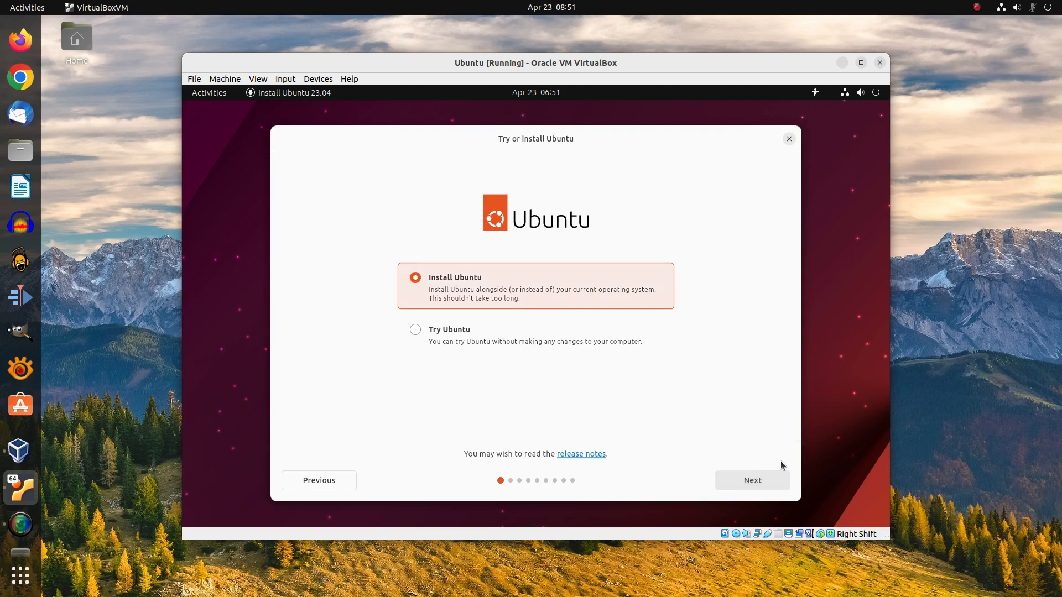
left_click(751, 480)
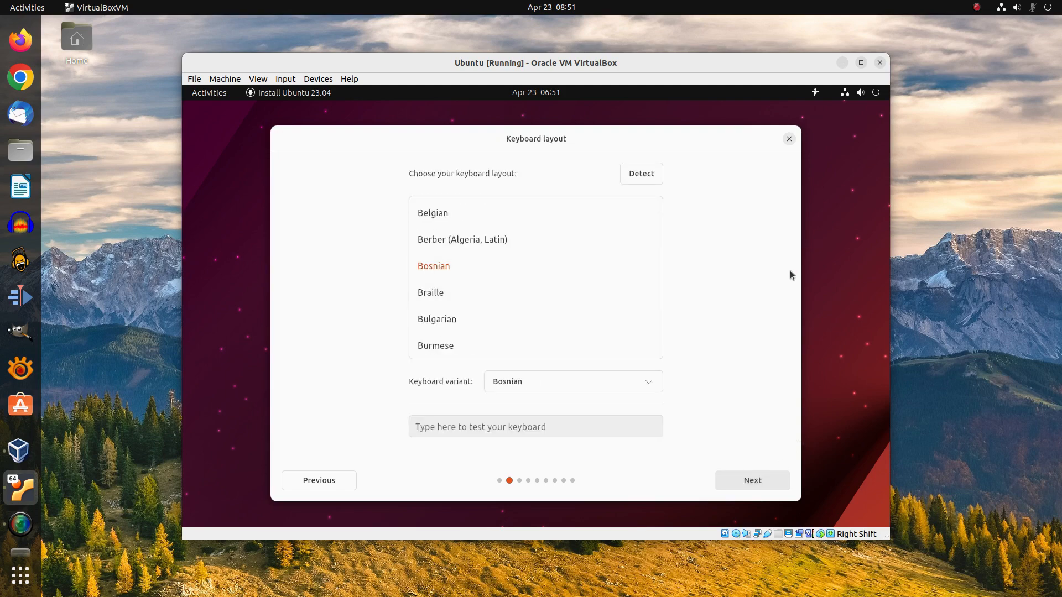
left_click(751, 480)
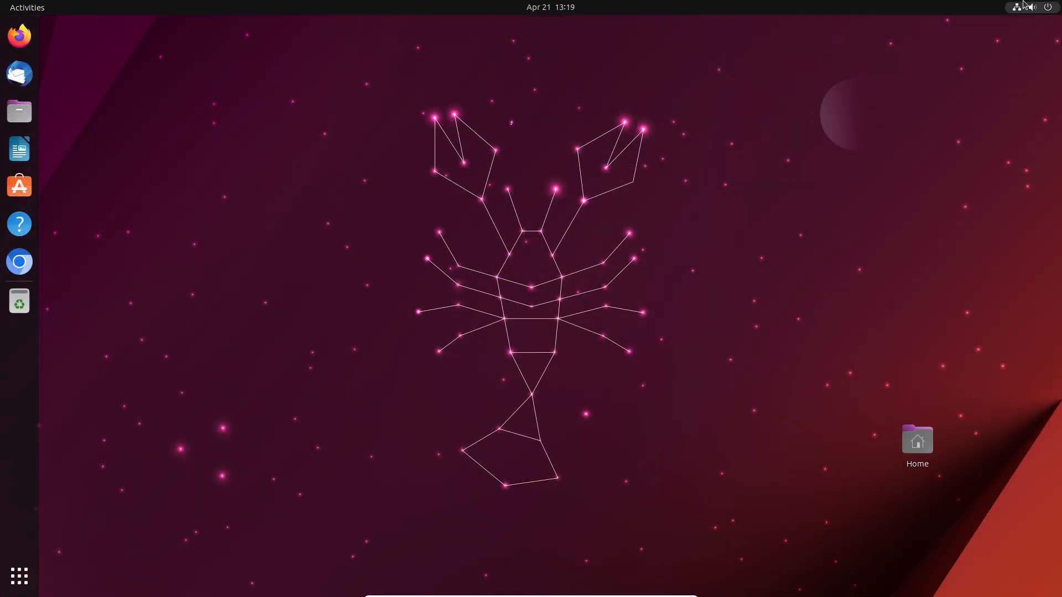
Open the quick settings menu and expand Power Off to show suspend, restart, power off and log out
left_click(1020, 7)
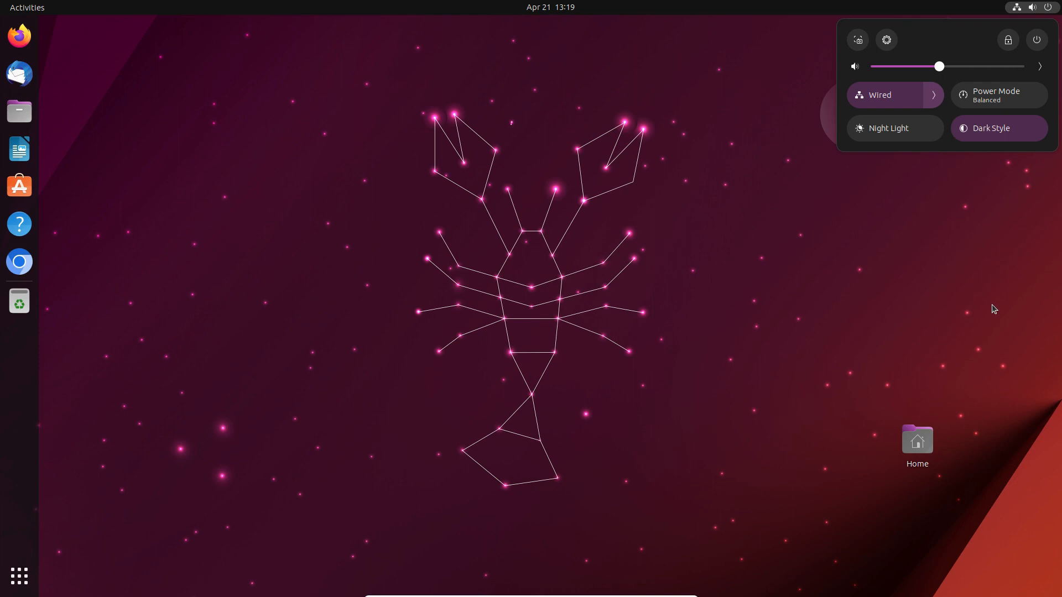
left_click(1036, 39)
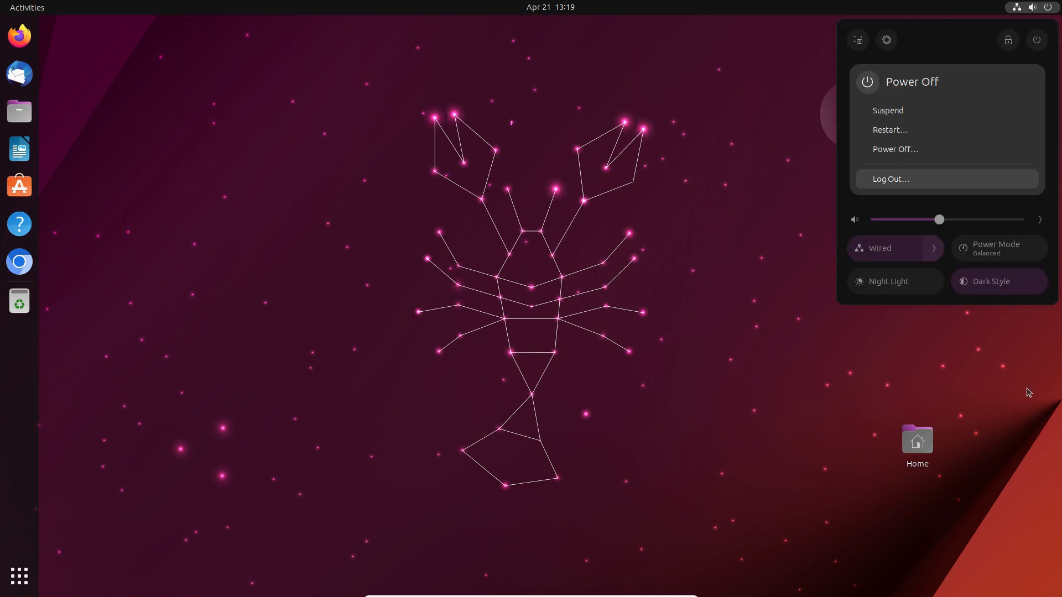
left_click(885, 39)
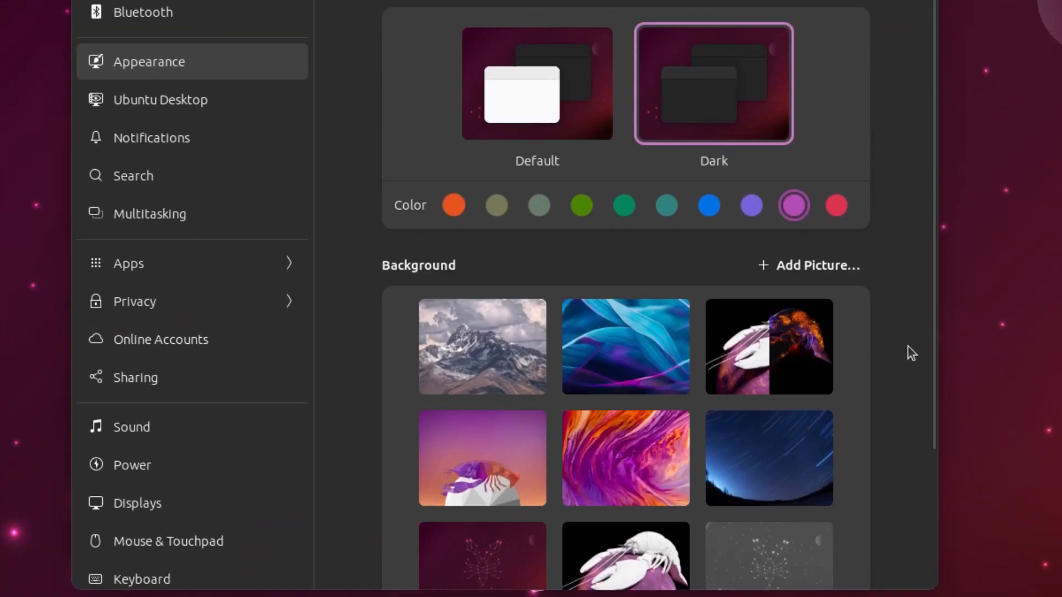
mouse_move(918, 354)
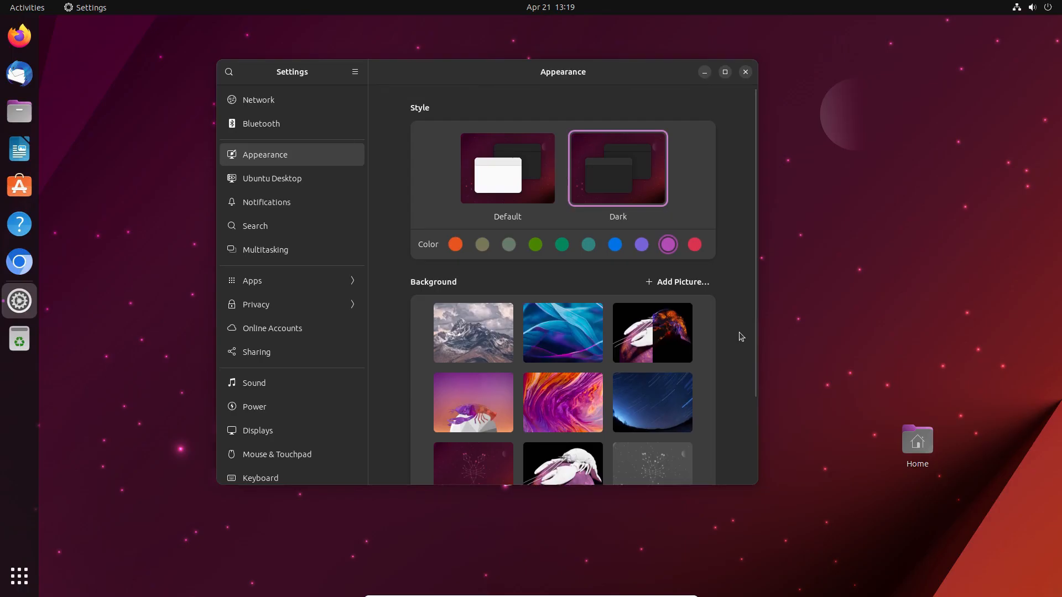
mouse_move(744, 338)
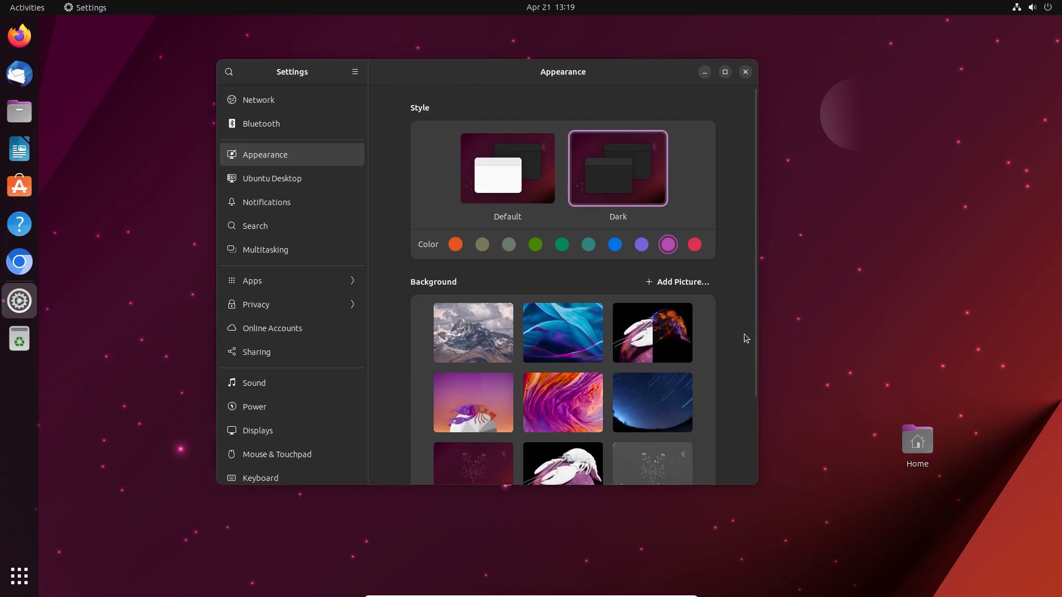
View the Ubuntu Desktop dock options, close Settings, and launch an app from the dock
left_click(271, 178)
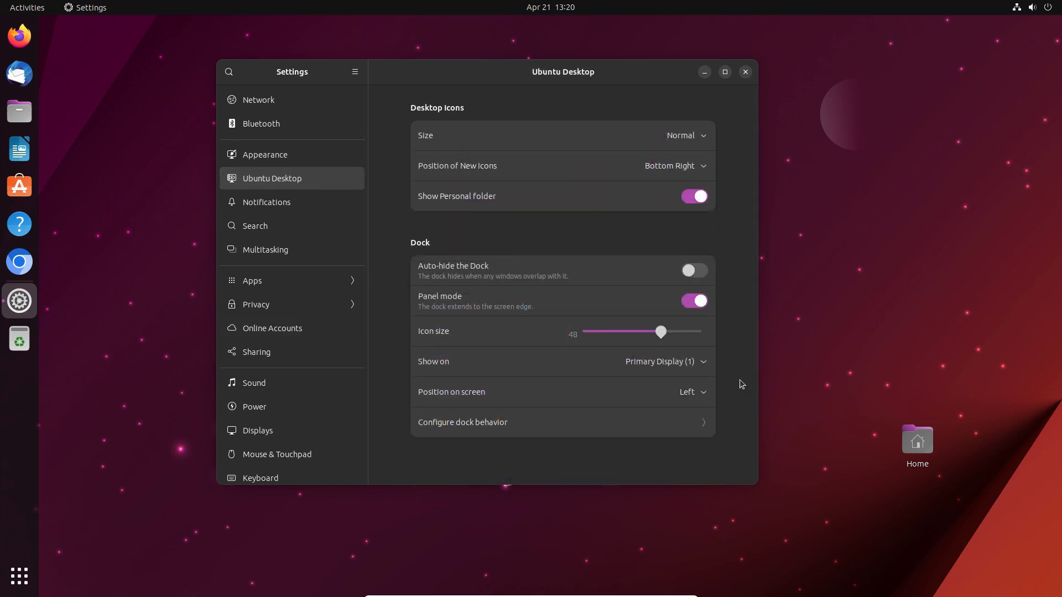
left_click(743, 72)
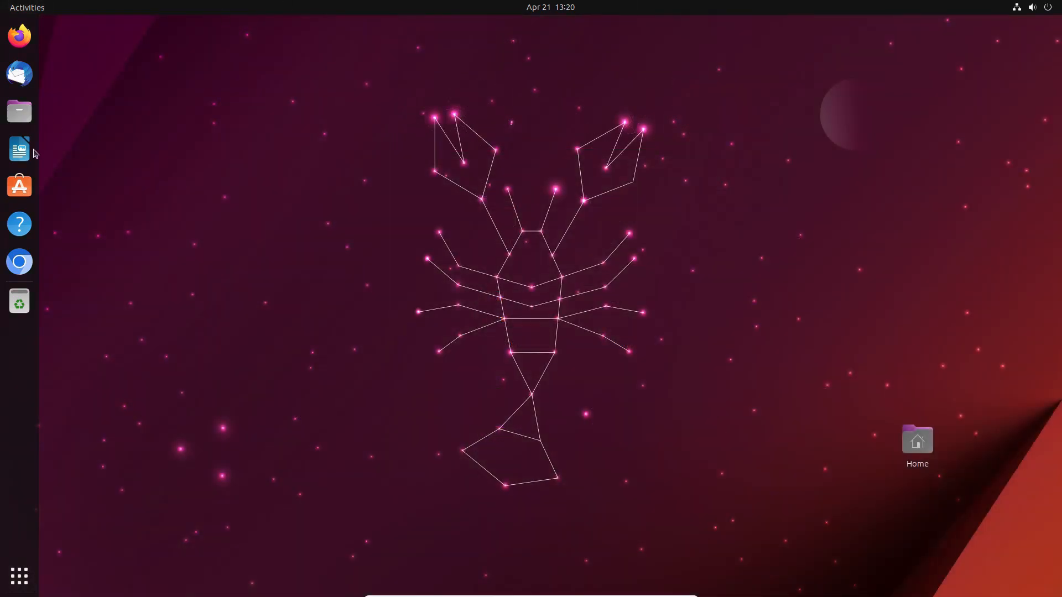
left_click(19, 149)
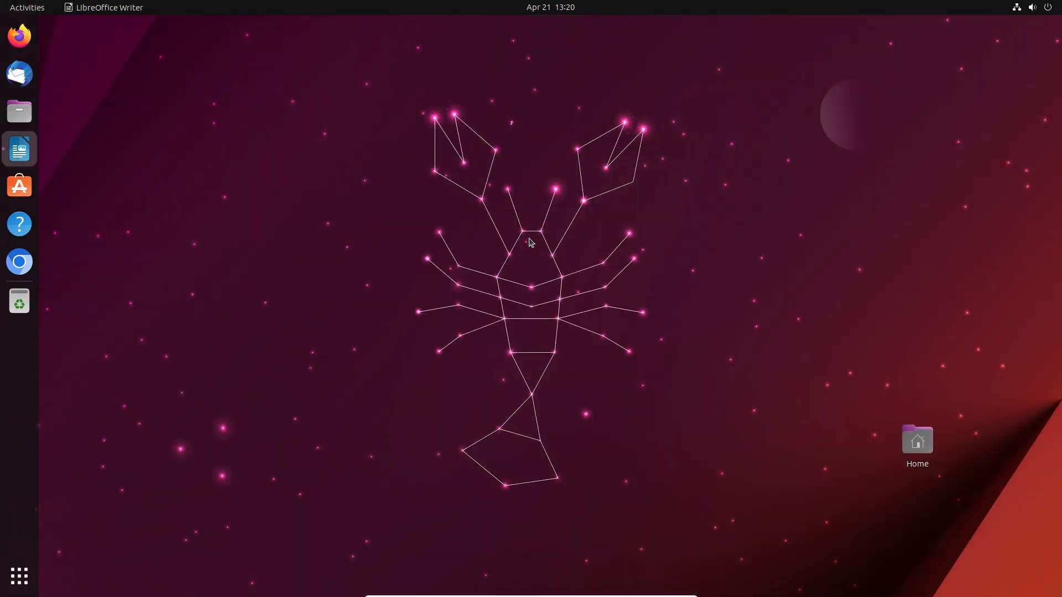
left_click(19, 150)
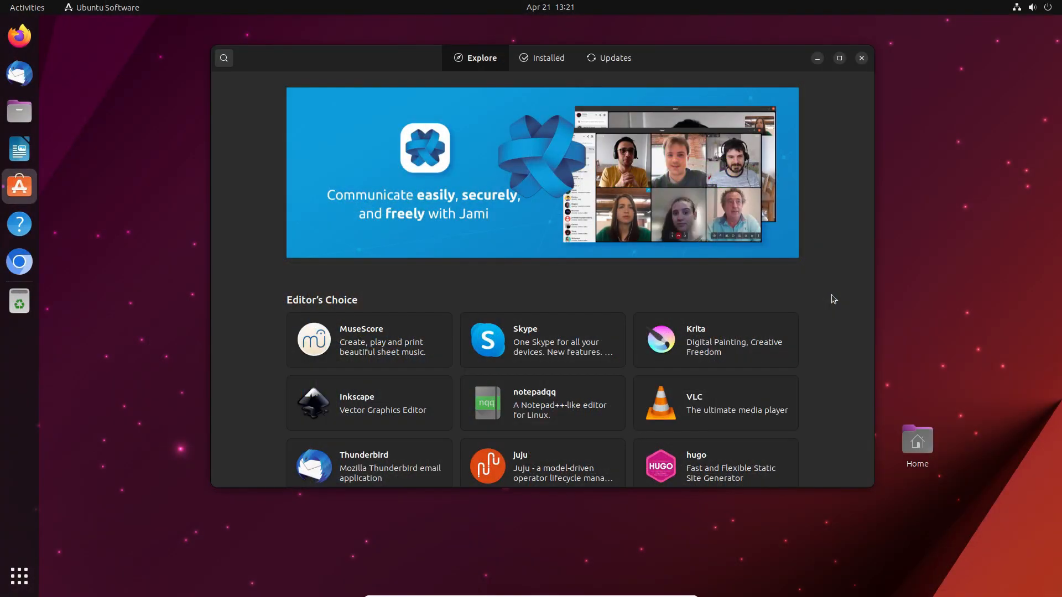
Search Ubuntu Software for 'shotcu', then show the all-applications grid
left_click(224, 57)
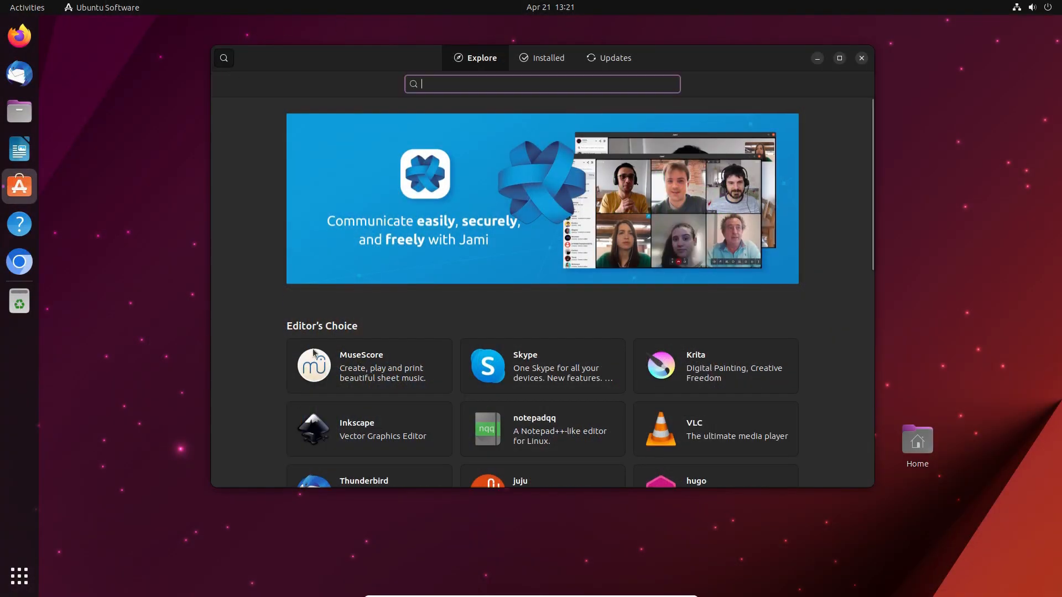
type("shotcu")
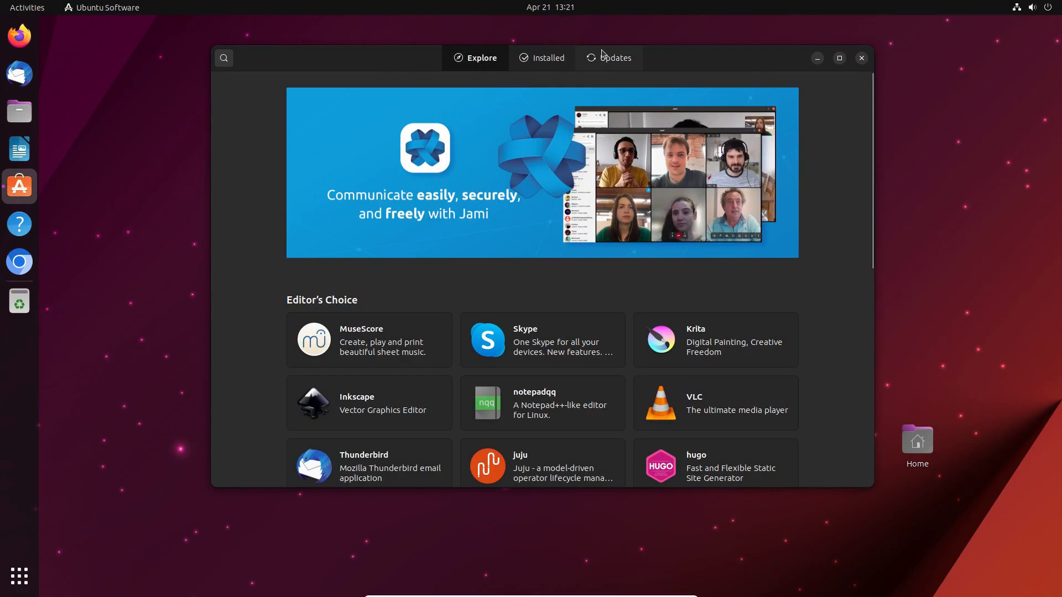
left_click(614, 58)
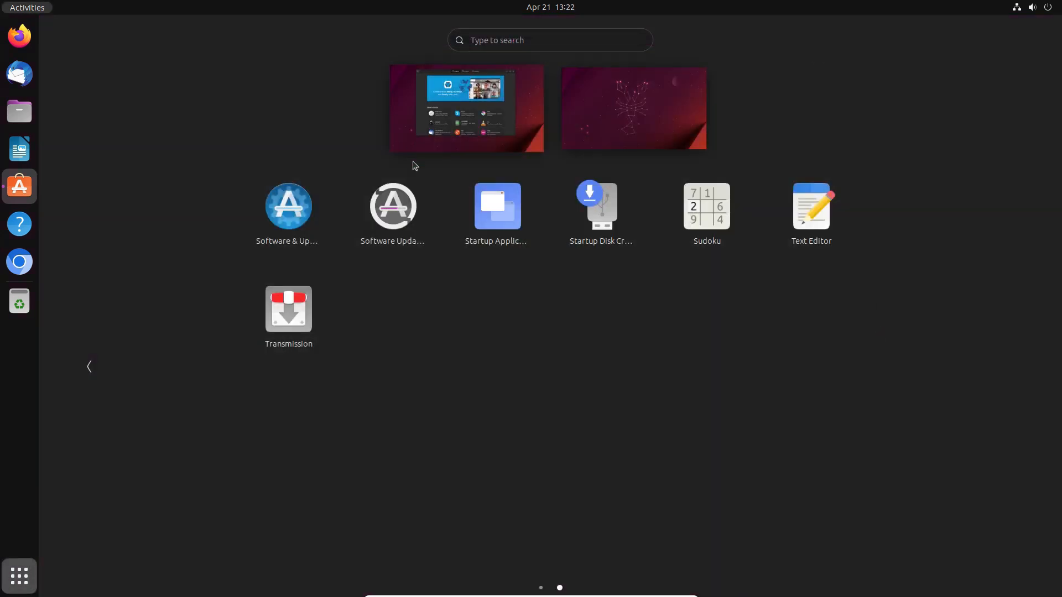
Launch Software Updater from the app grid to check for updates
left_click(19, 187)
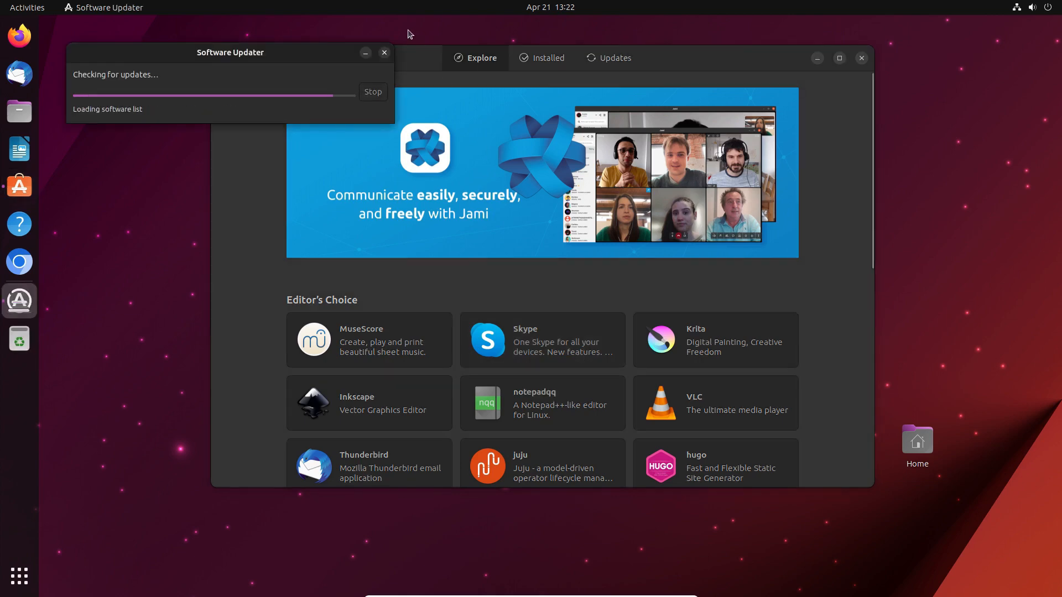
mouse_move(861, 328)
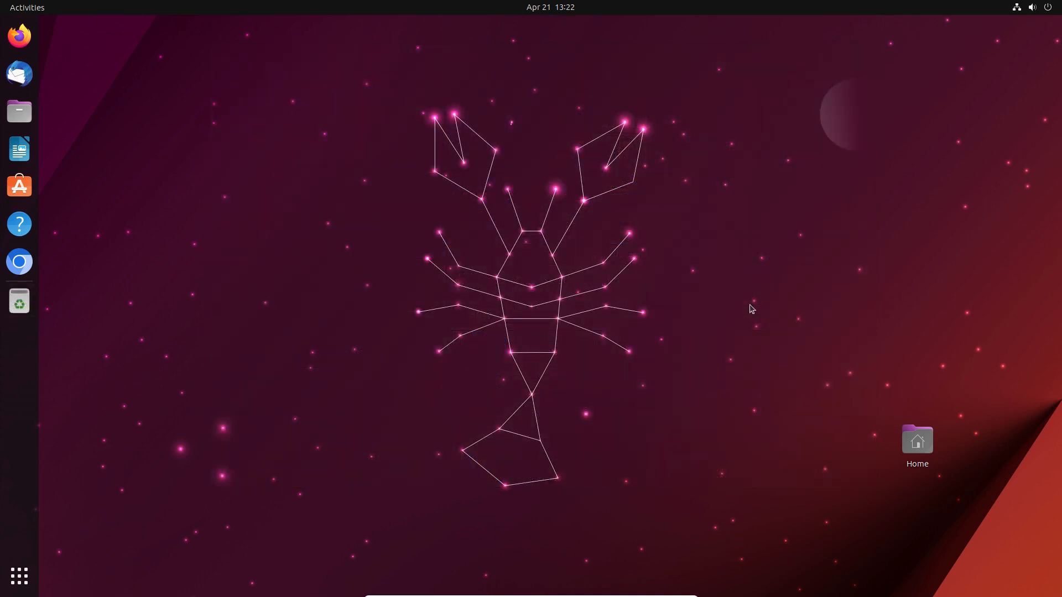
Toggle Ubuntu's quick settings menu open and closed, then switch to the Fedora 38 VM
left_click(1032, 7)
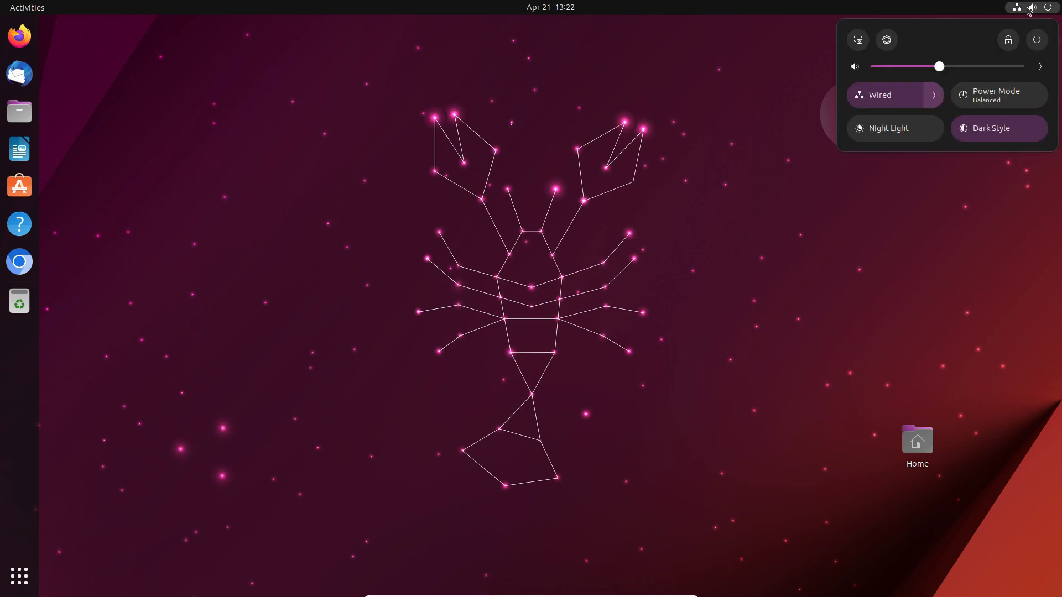
left_click(1032, 7)
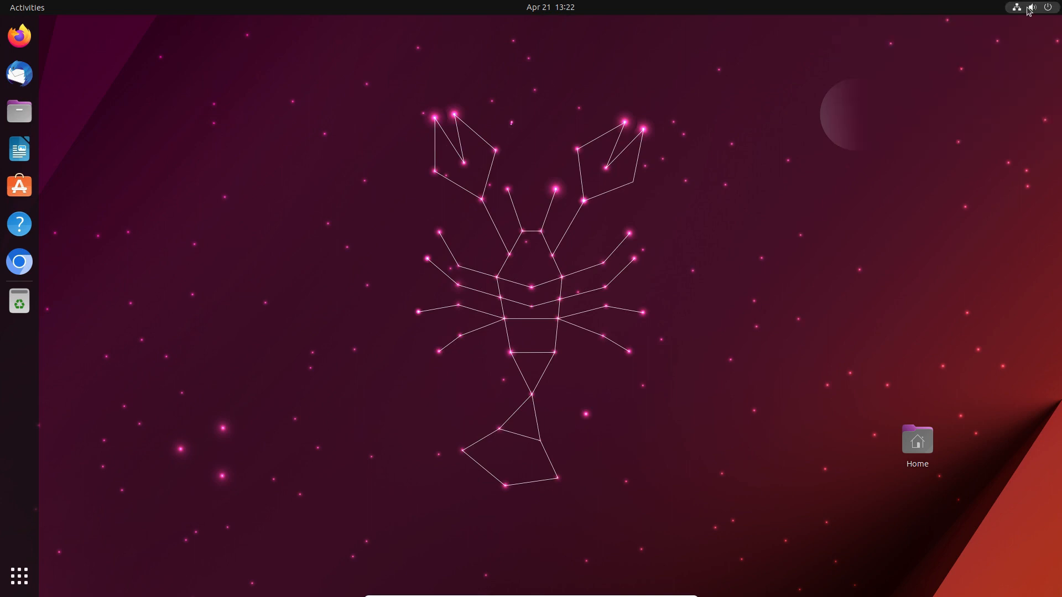
left_click(549, 7)
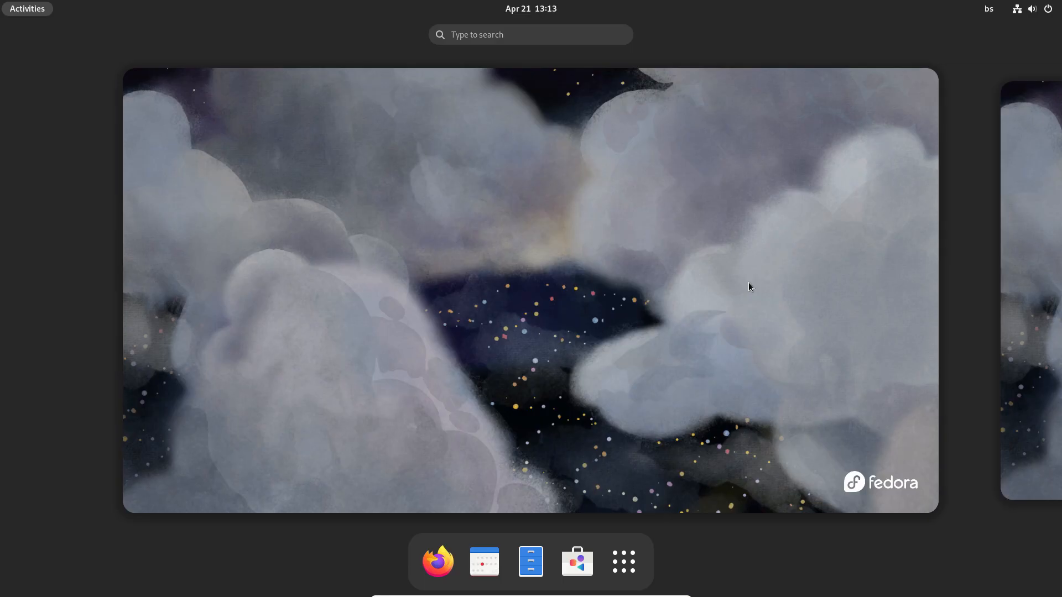
mouse_move(648, 458)
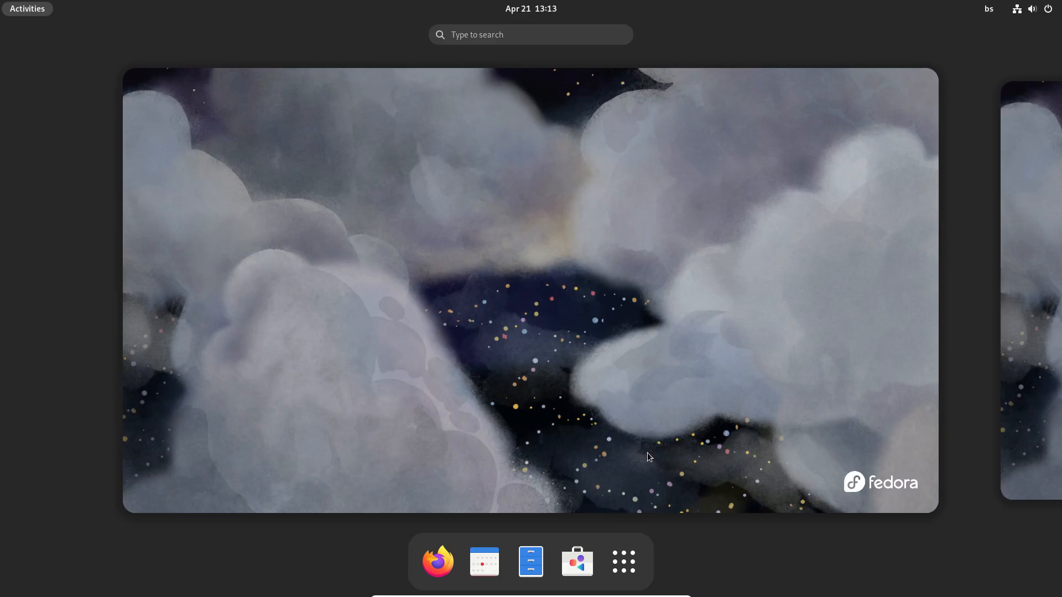
mouse_move(531, 562)
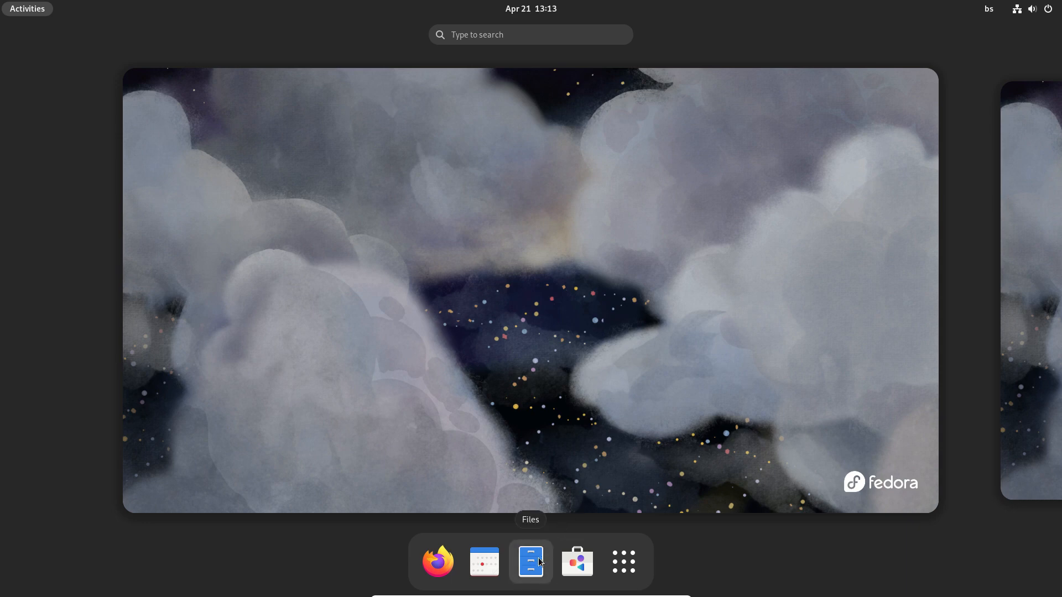
Open Files, check its About details showing version 44.0, then close Files
left_click(531, 561)
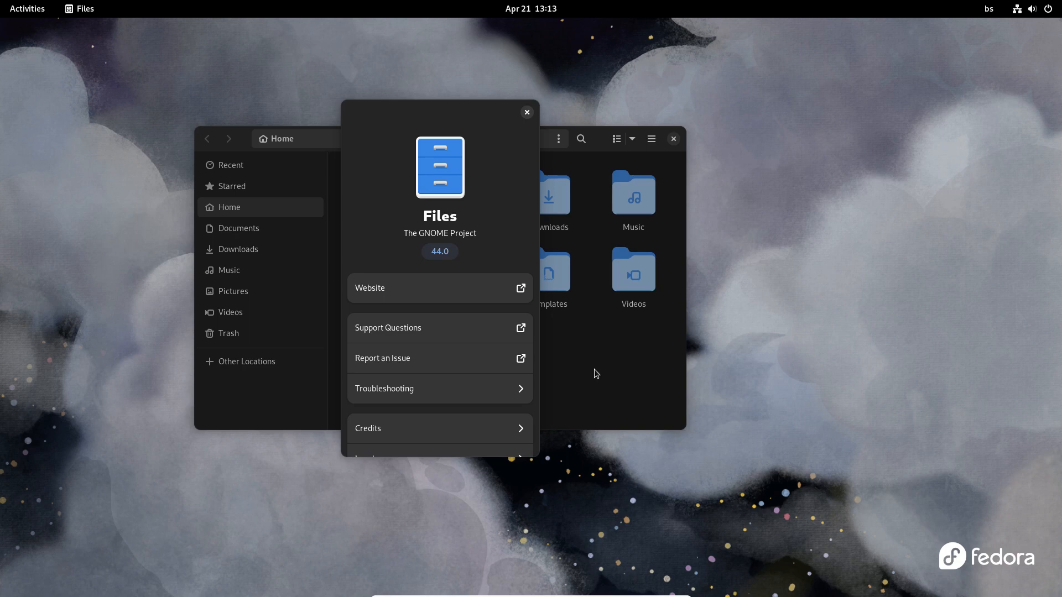
left_click(526, 112)
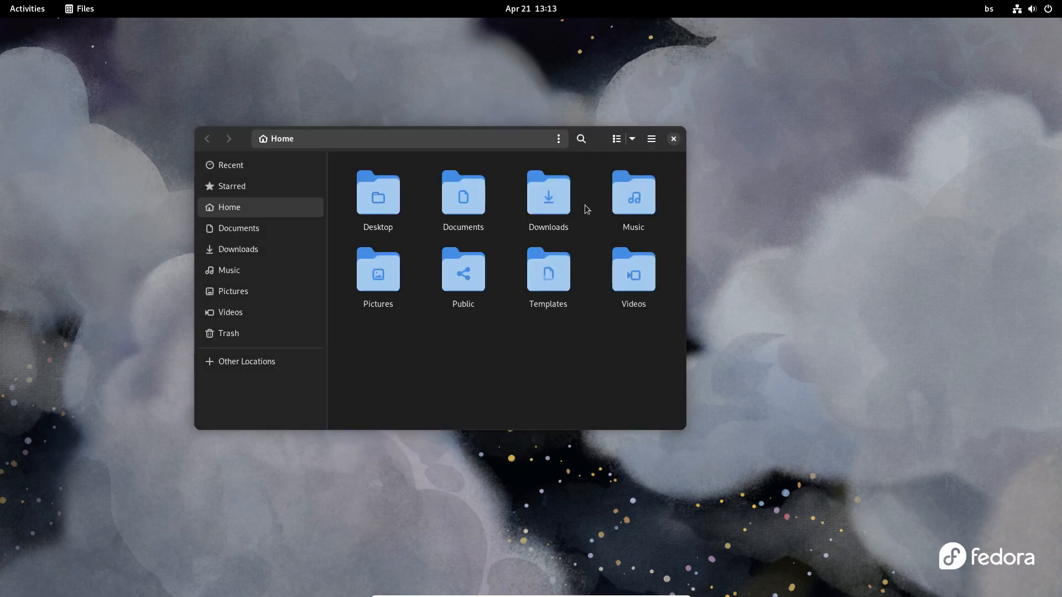
mouse_move(621, 362)
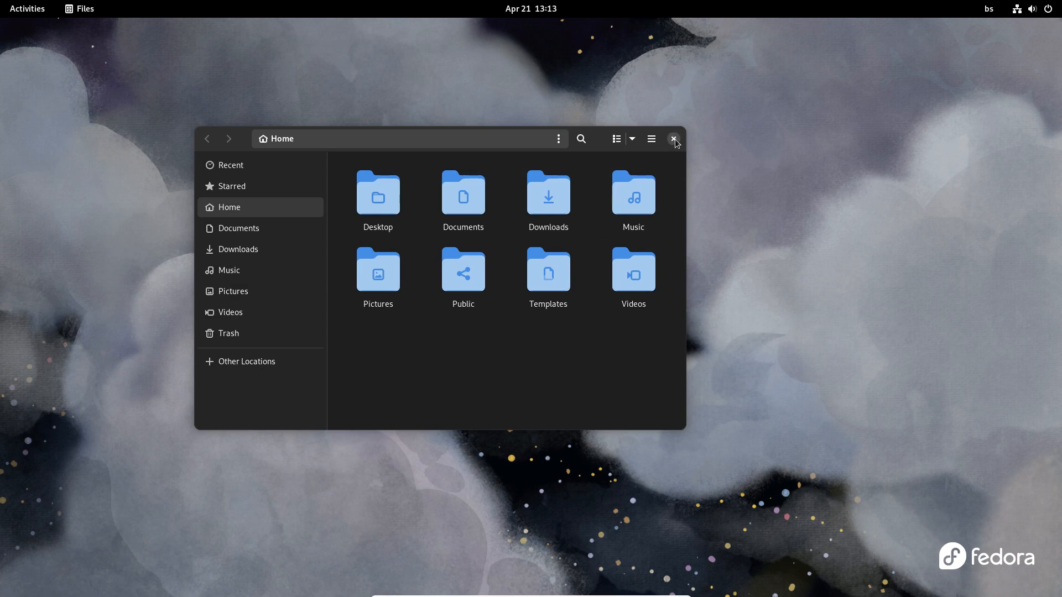
left_click(674, 138)
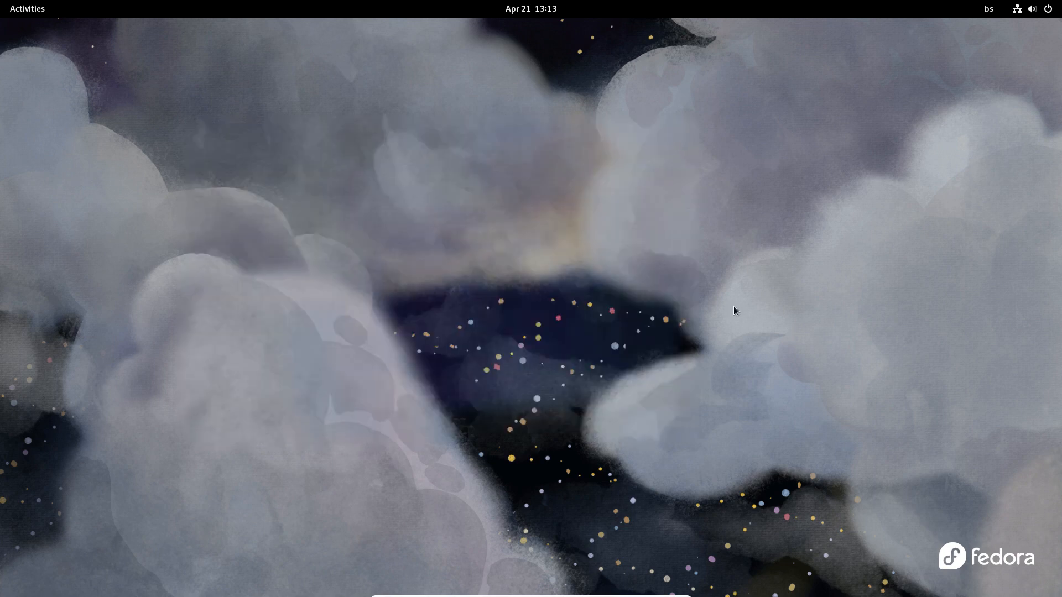
Open Activities on Fedora and show the full installed applications grid
left_click(27, 8)
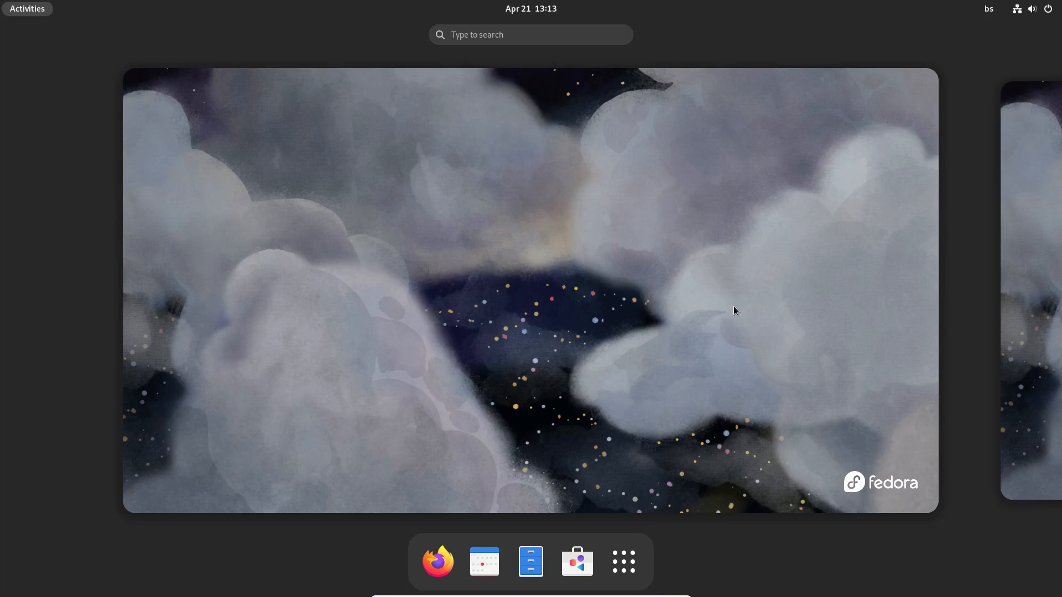
mouse_move(740, 299)
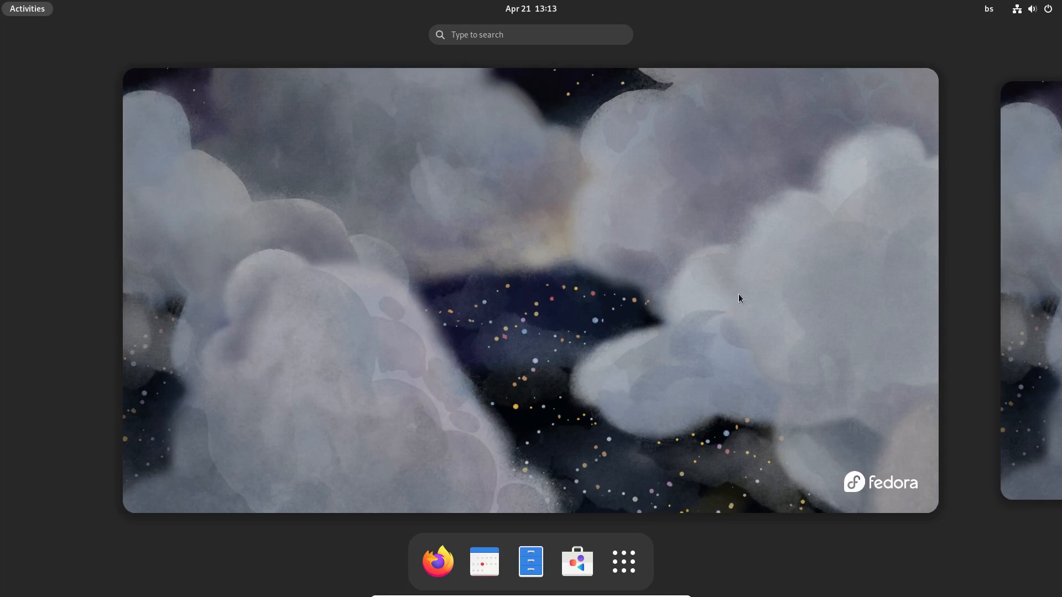
left_click(622, 561)
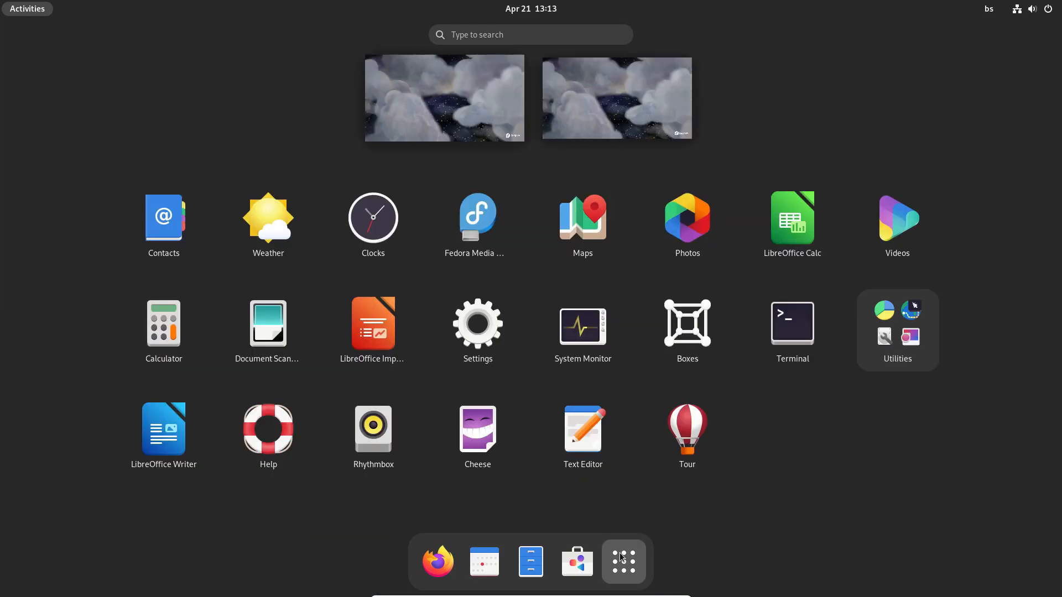
mouse_move(821, 433)
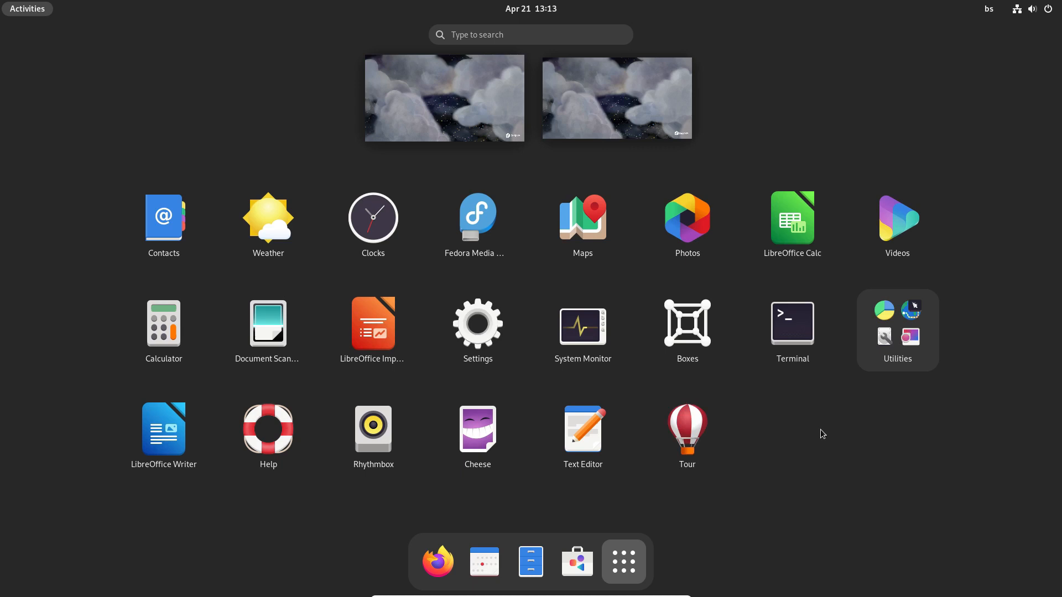